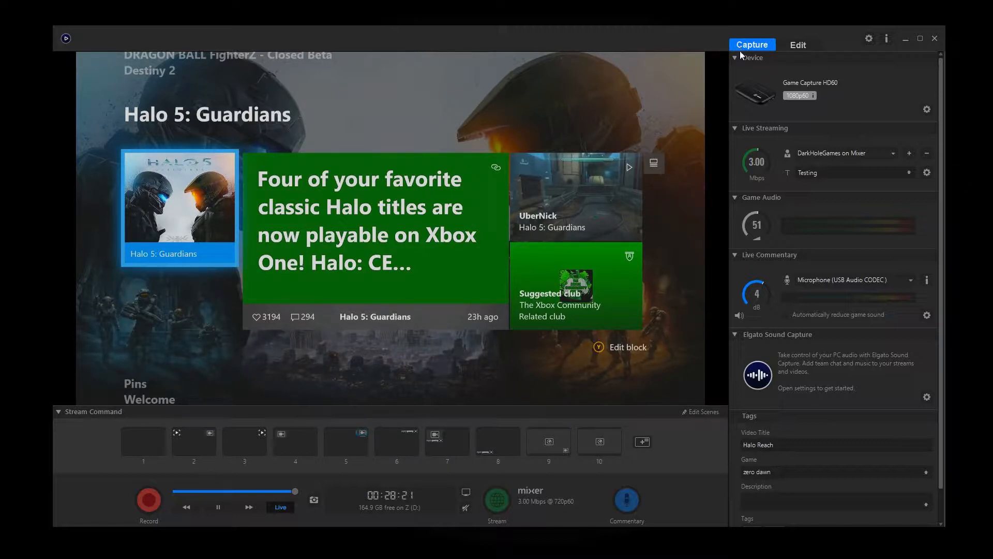
{"action": "mouse_move", "coordinate": [764, 60]}
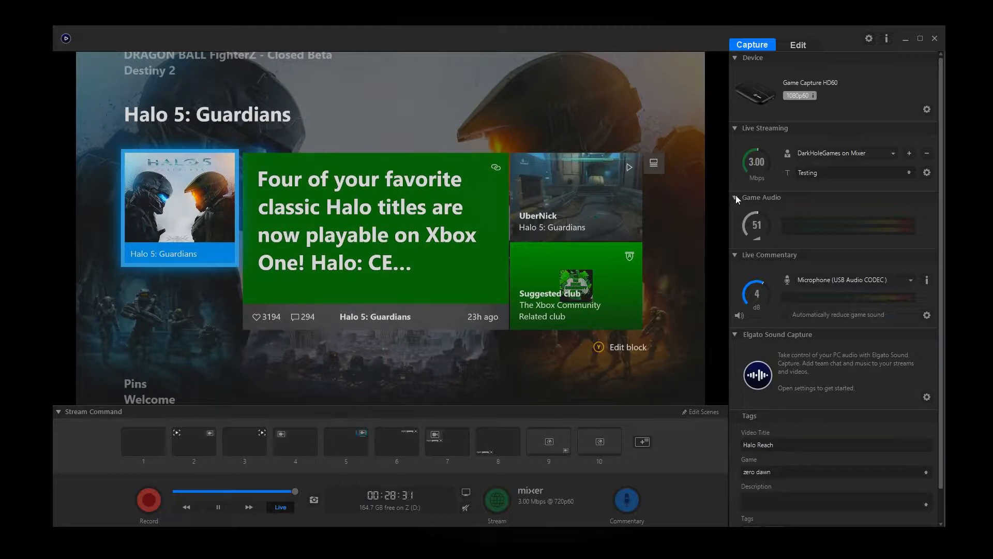
Fold and unfold the Game Audio and Live Commentary sections in the sidebar.
{"action": "left_click", "coordinate": [735, 197]}
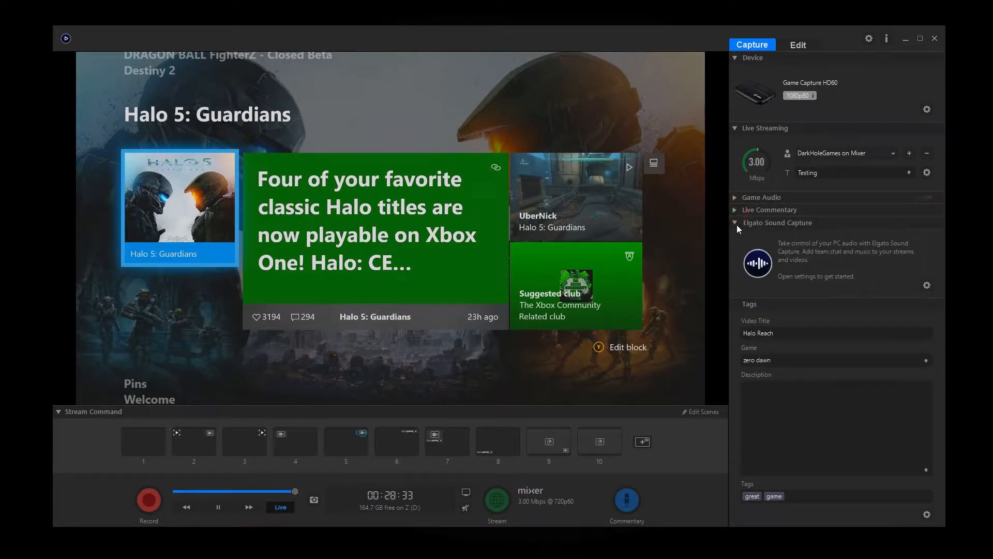
{"action": "left_click", "coordinate": [735, 223]}
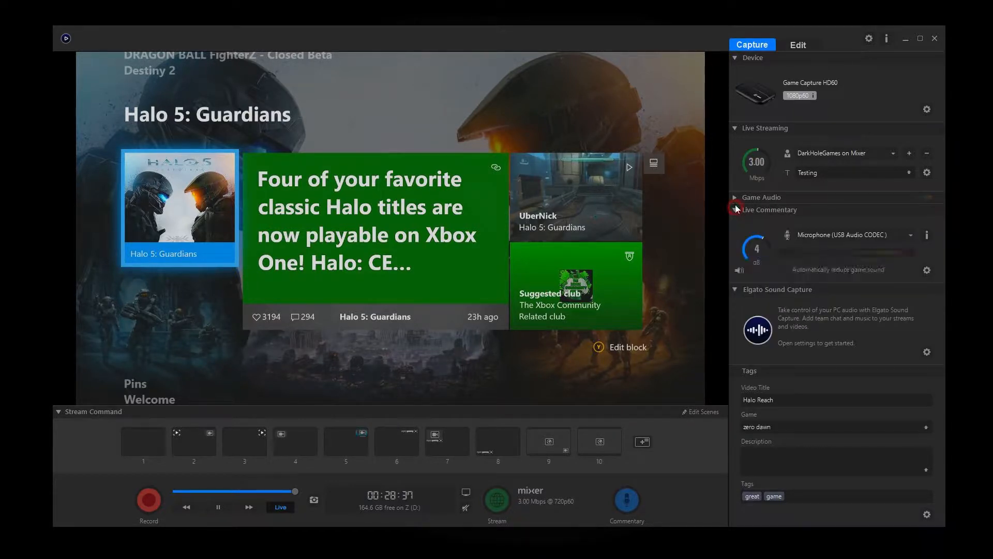
{"action": "left_click", "coordinate": [736, 197]}
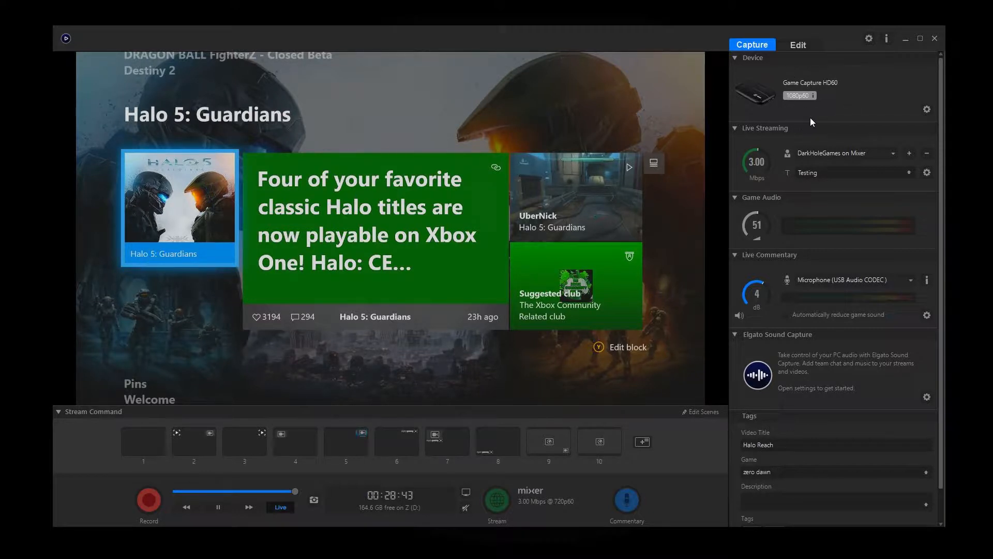
{"action": "mouse_move", "coordinate": [836, 109]}
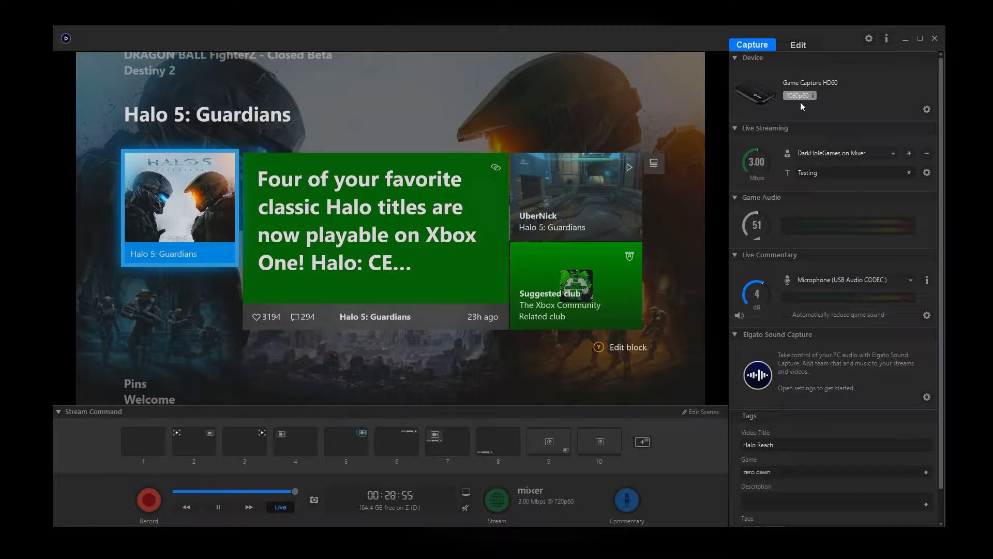
{"action": "mouse_move", "coordinate": [814, 96]}
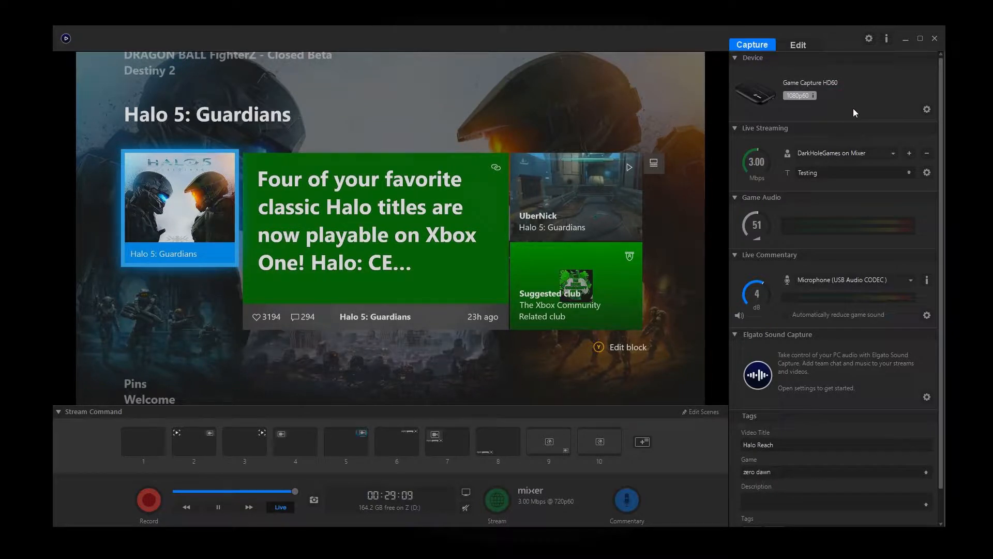
{"action": "mouse_move", "coordinate": [913, 115]}
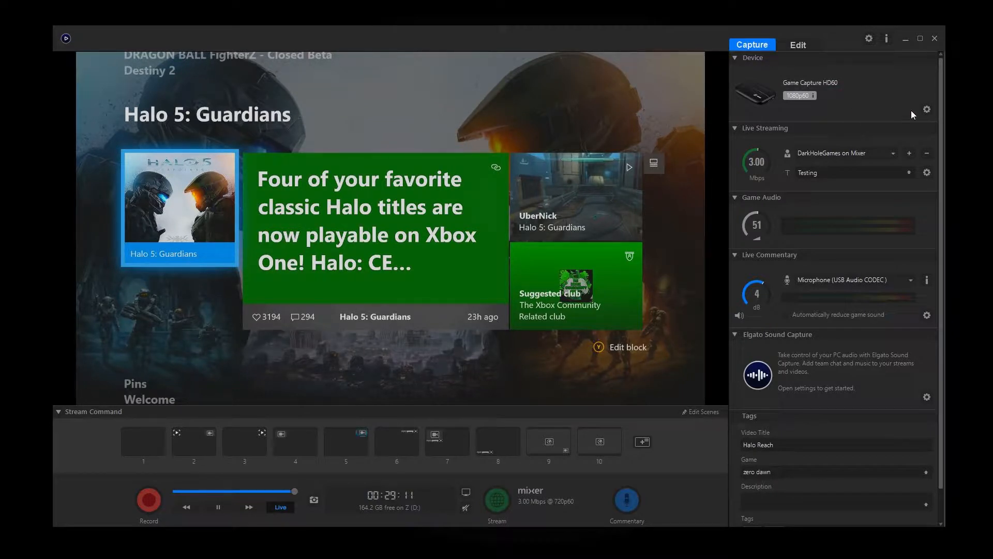
{"action": "mouse_move", "coordinate": [926, 109]}
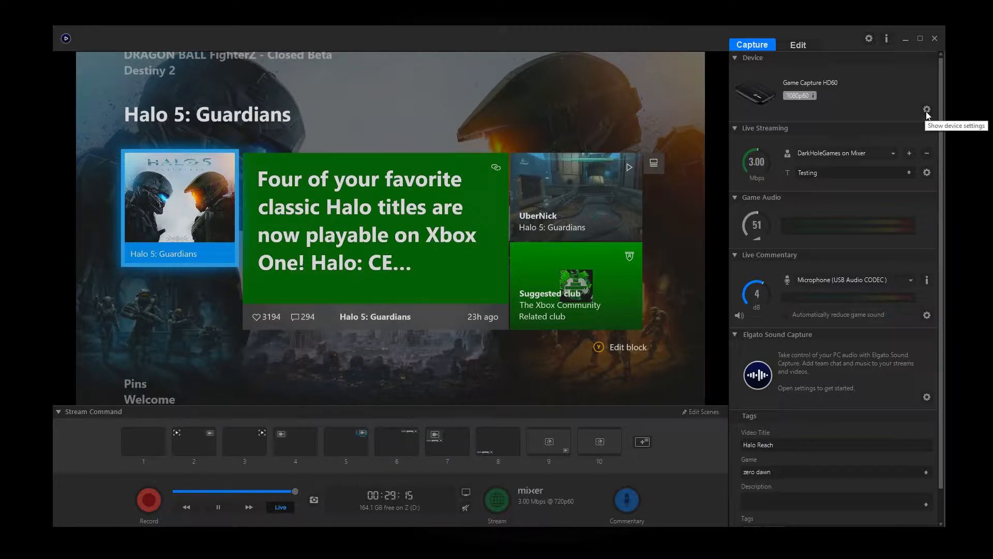
In the HD60 settings, review the input devices keeping Xbox One, then list the audio input sources.
{"action": "left_click", "coordinate": [926, 109]}
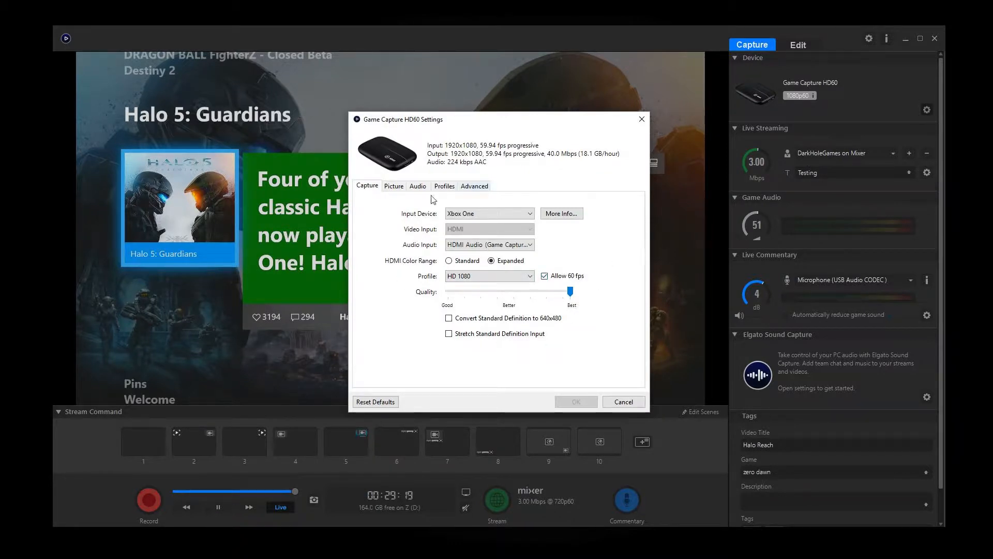
{"action": "mouse_move", "coordinate": [408, 355]}
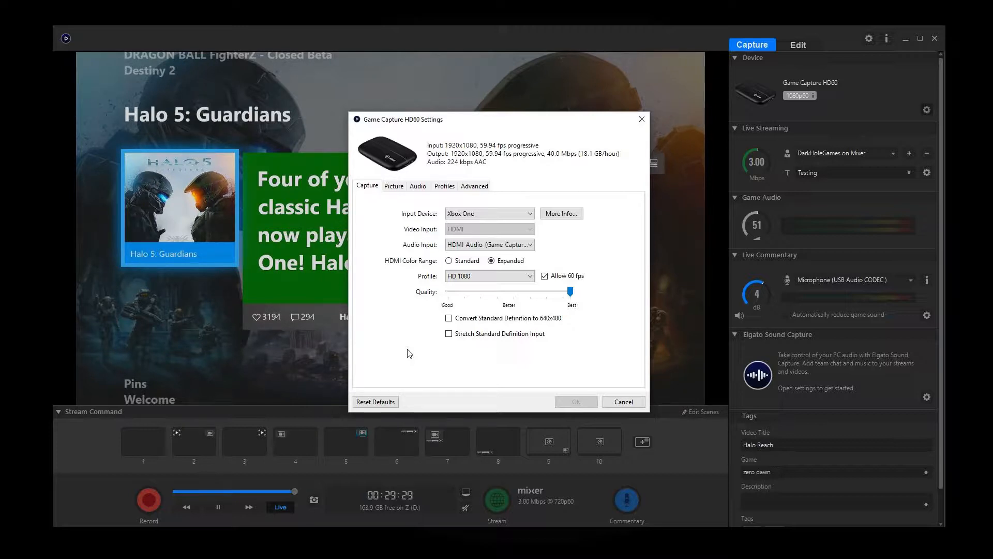
{"action": "left_click", "coordinate": [489, 213]}
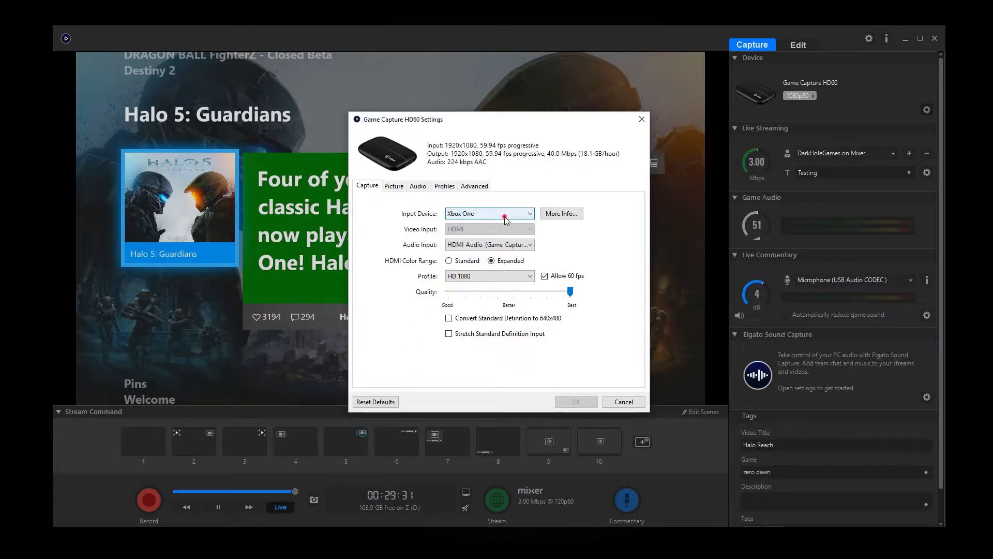
{"action": "left_click", "coordinate": [487, 213]}
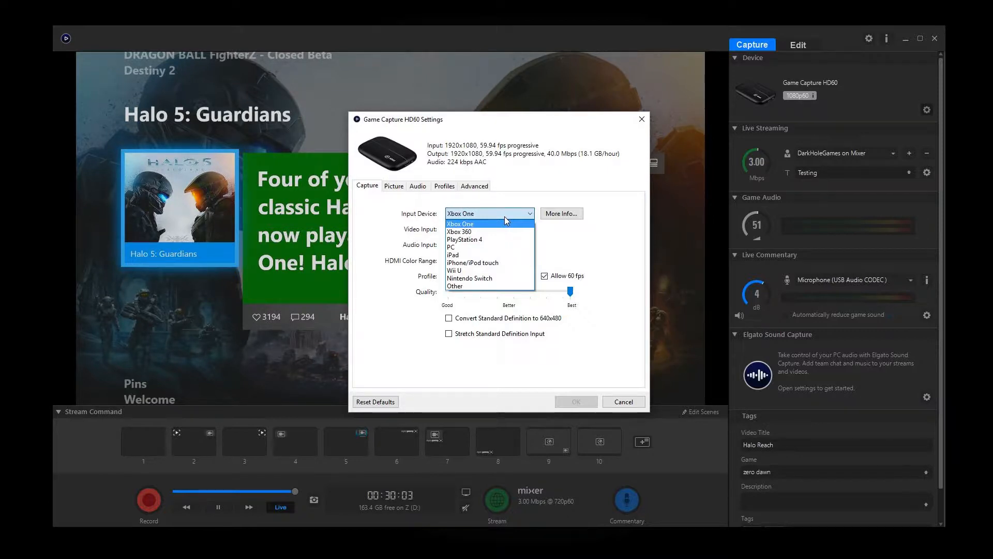
{"action": "left_click", "coordinate": [459, 224]}
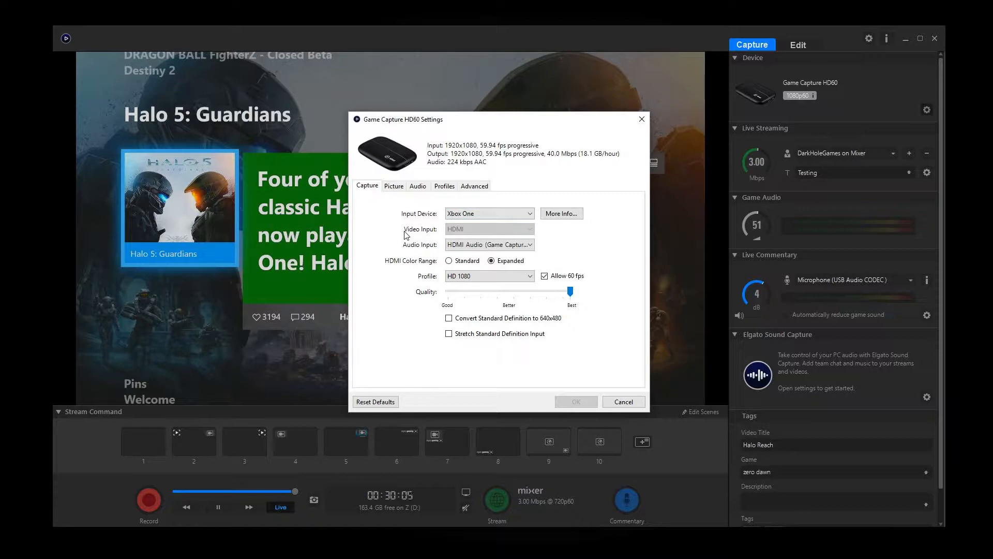
{"action": "mouse_move", "coordinate": [434, 235]}
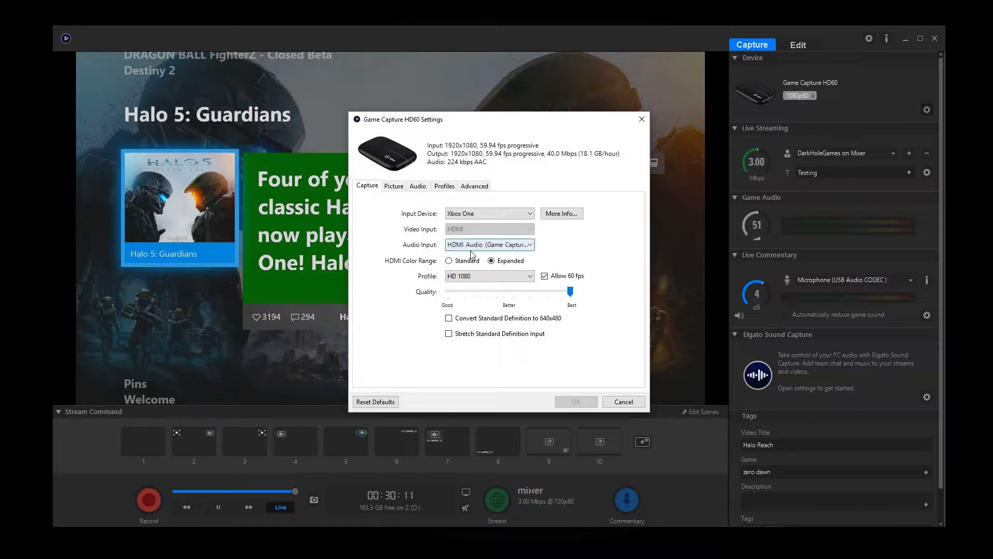
{"action": "left_click", "coordinate": [489, 244]}
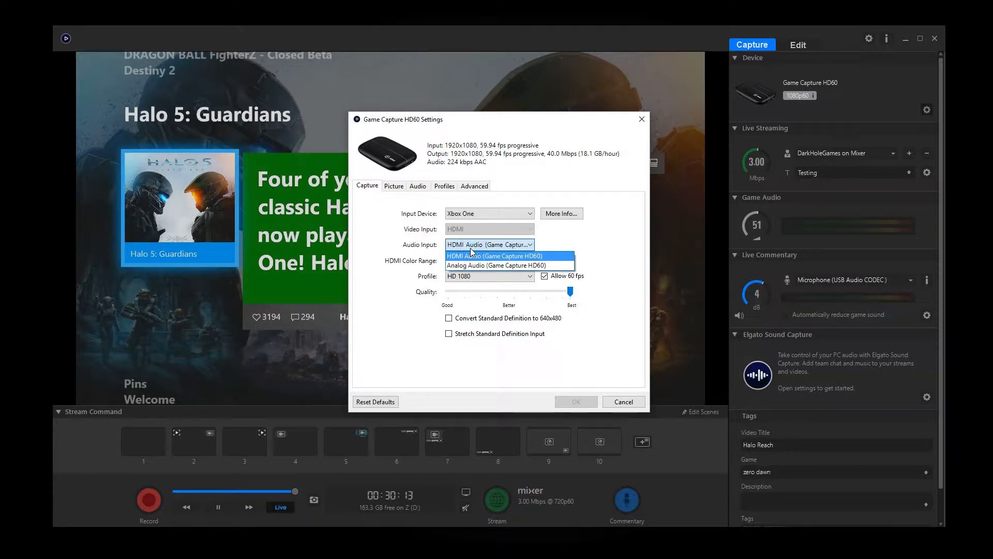
{"action": "mouse_move", "coordinate": [483, 247]}
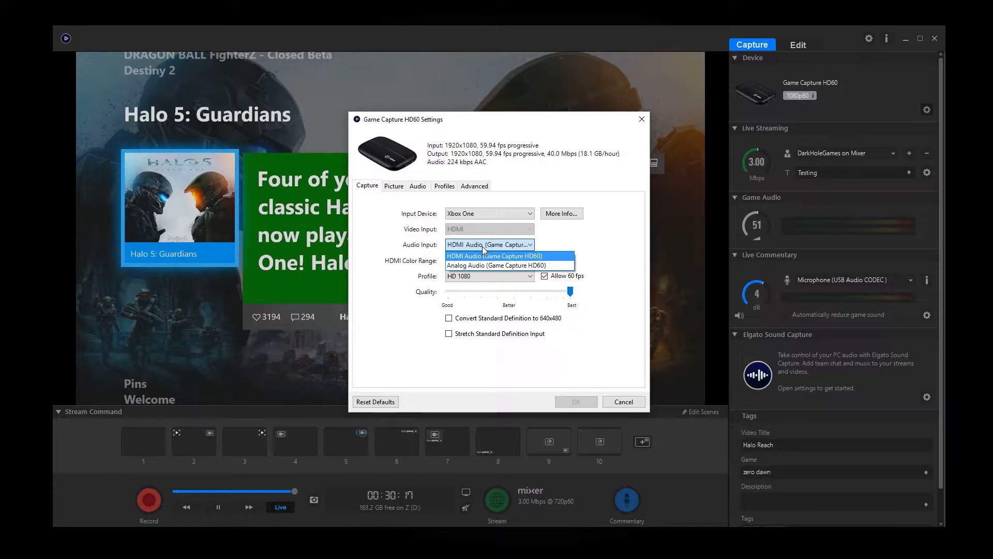
Keep HDMI Audio as input and HD 1080 as the capture profile after reviewing the choices.
{"action": "left_click", "coordinate": [489, 255]}
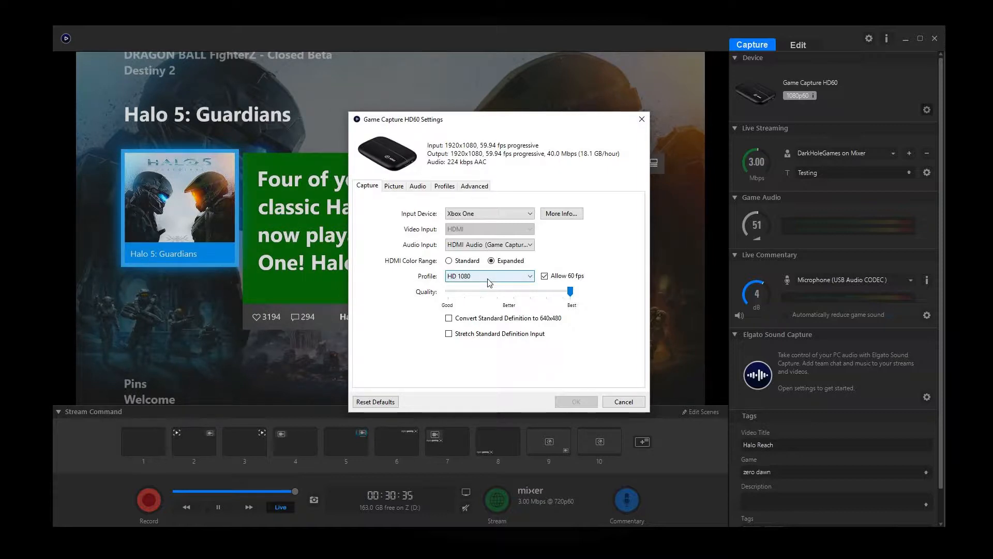
{"action": "left_click", "coordinate": [488, 275]}
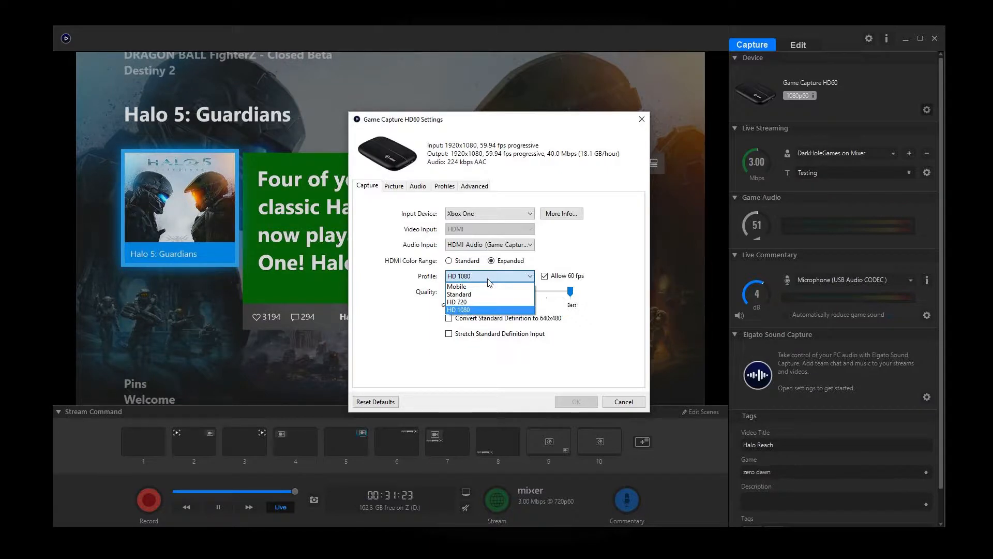
{"action": "left_click", "coordinate": [458, 309]}
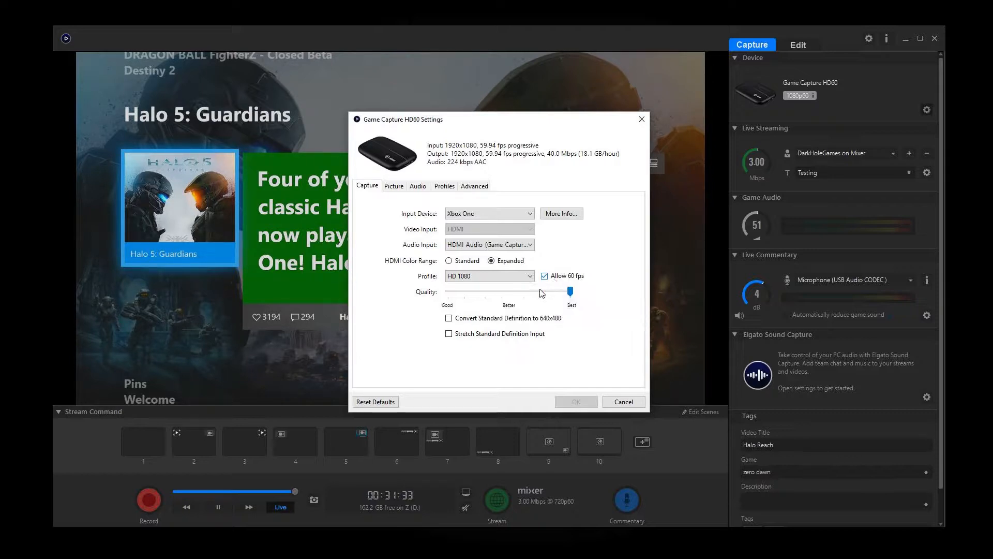
{"action": "mouse_move", "coordinate": [560, 278]}
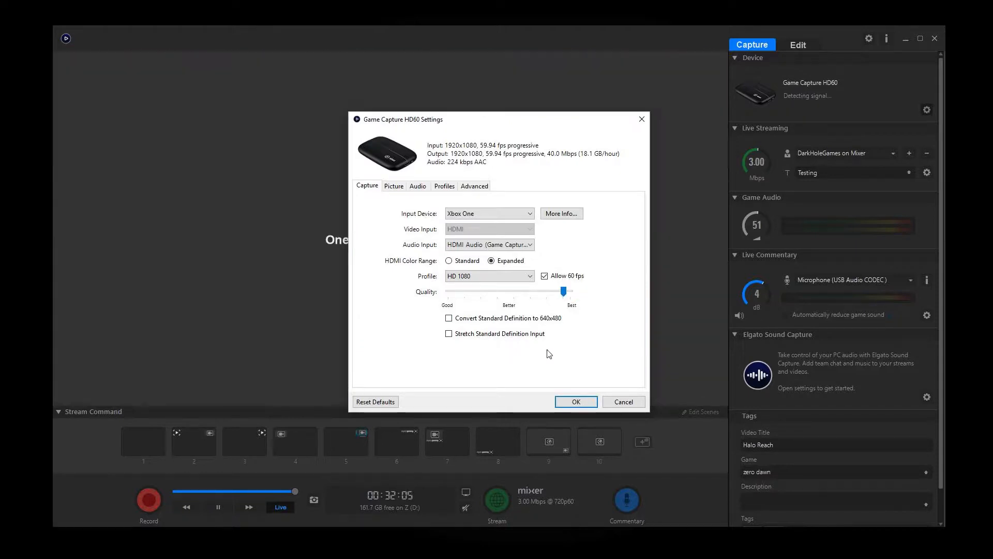
{"action": "mouse_move", "coordinate": [200, 234]}
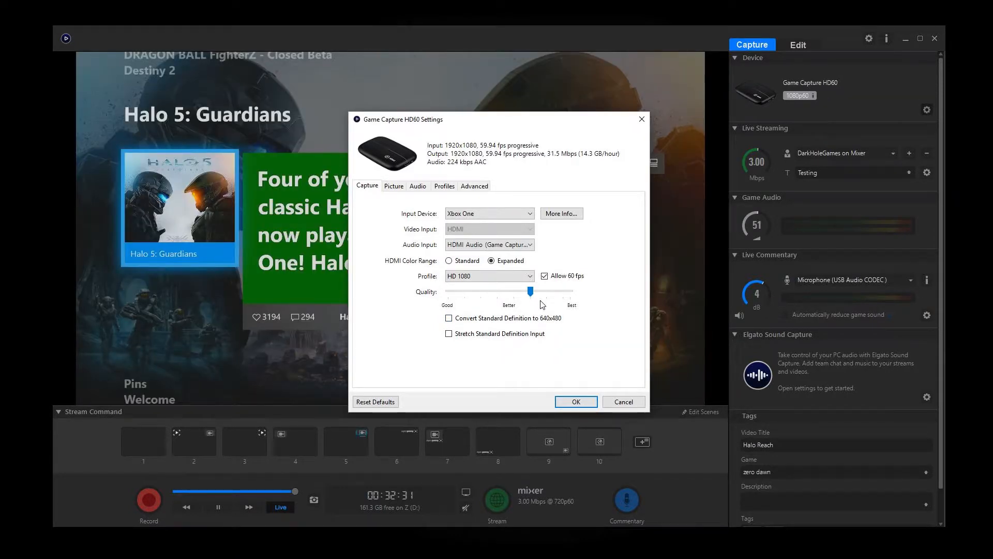
{"action": "mouse_move", "coordinate": [176, 130]}
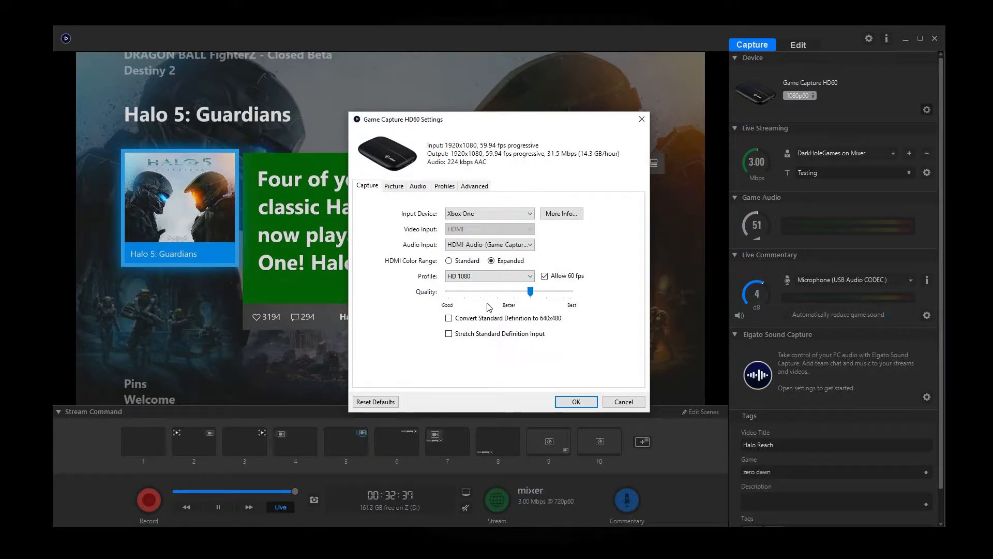
Lower the capture quality slider to between Better and Best, about 31.5 Mbps.
{"action": "left_click_drag", "start_coordinate": [530, 290], "coordinate": [529, 290]}
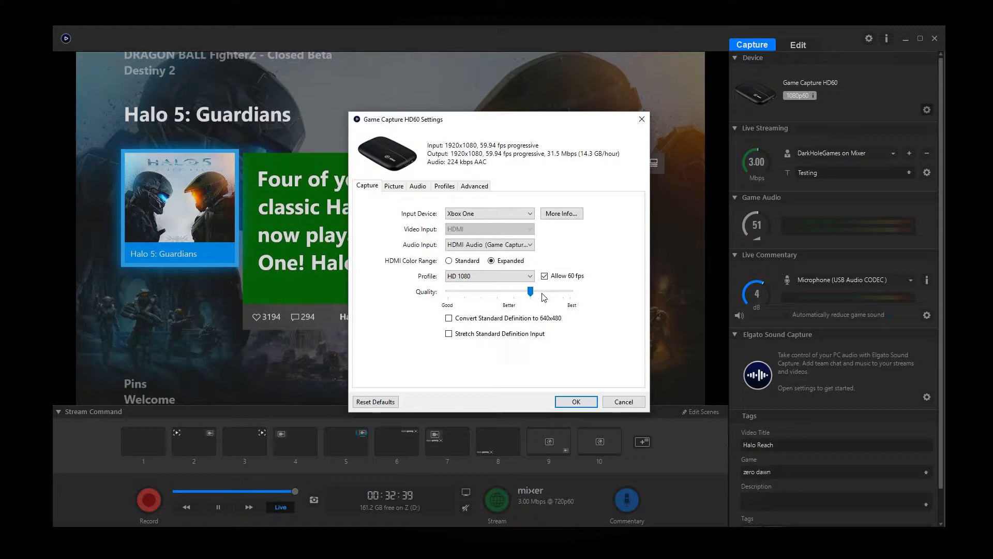
{"action": "mouse_move", "coordinate": [558, 163]}
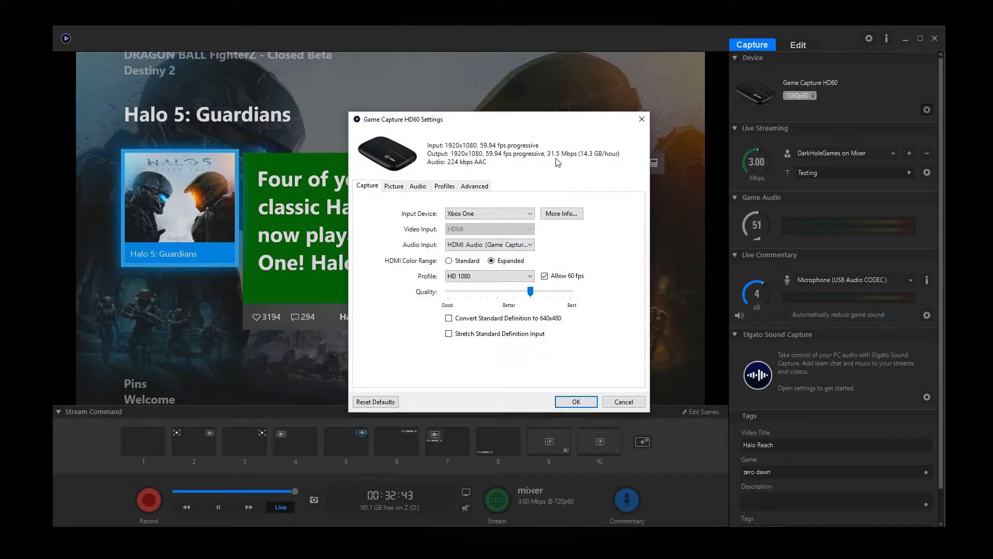
{"action": "mouse_move", "coordinate": [567, 162]}
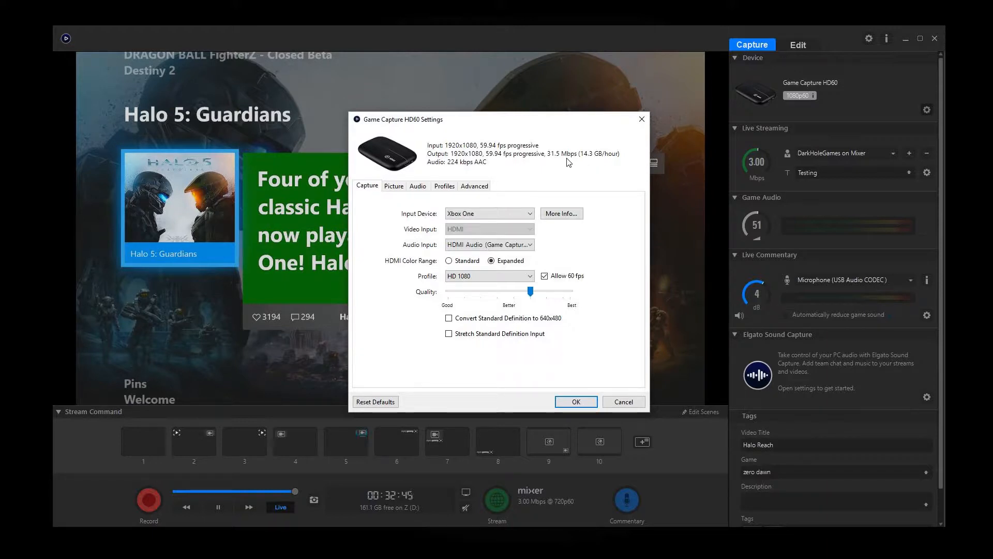
{"action": "mouse_move", "coordinate": [562, 165]}
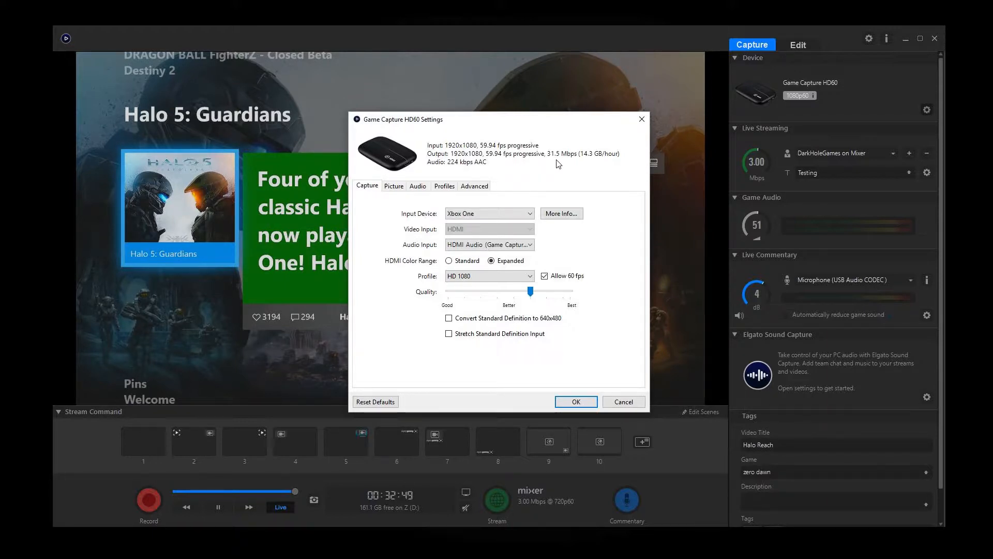
{"action": "mouse_move", "coordinate": [567, 168]}
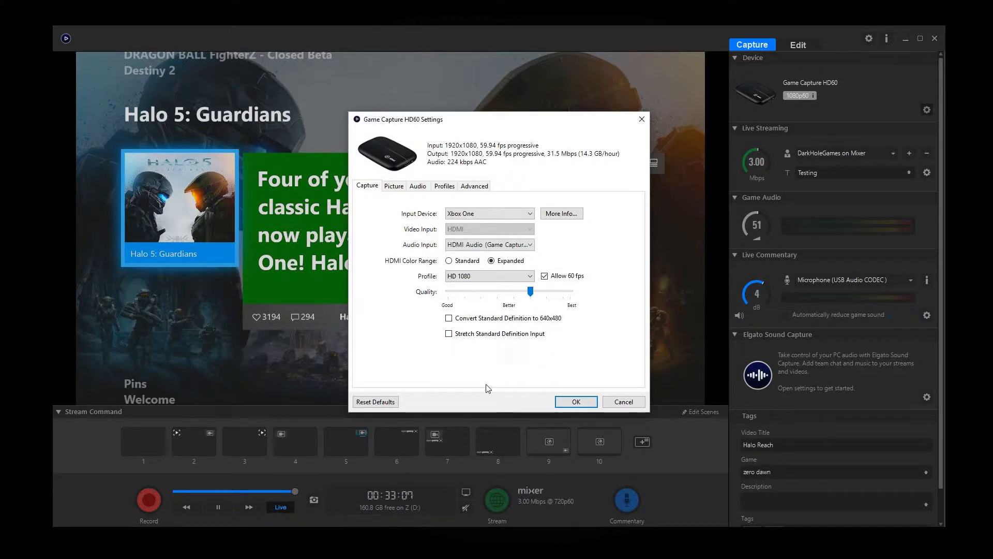
{"action": "mouse_move", "coordinate": [394, 208]}
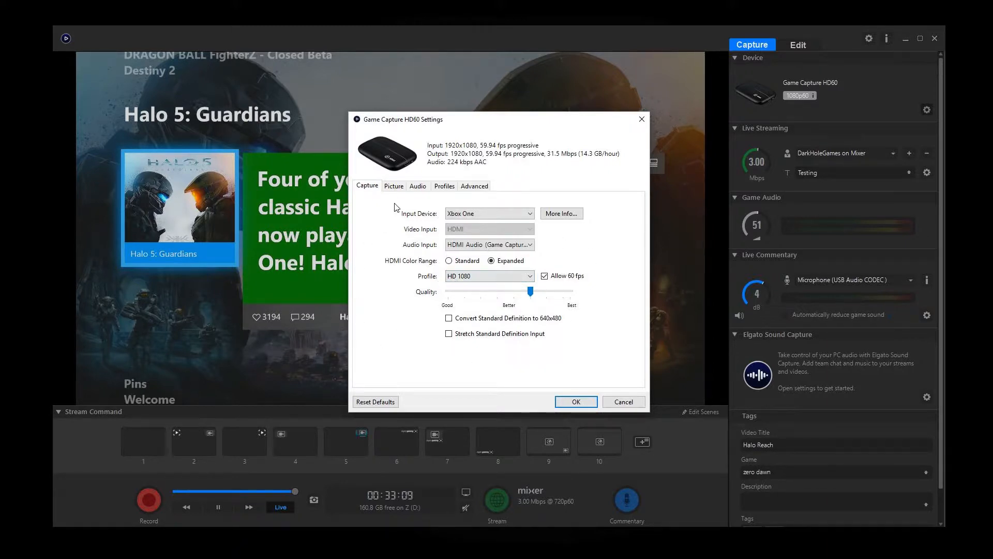
In the Picture settings, try brightness from 44 down to -31 on the live game and restore it to 7.
{"action": "left_click", "coordinate": [393, 185]}
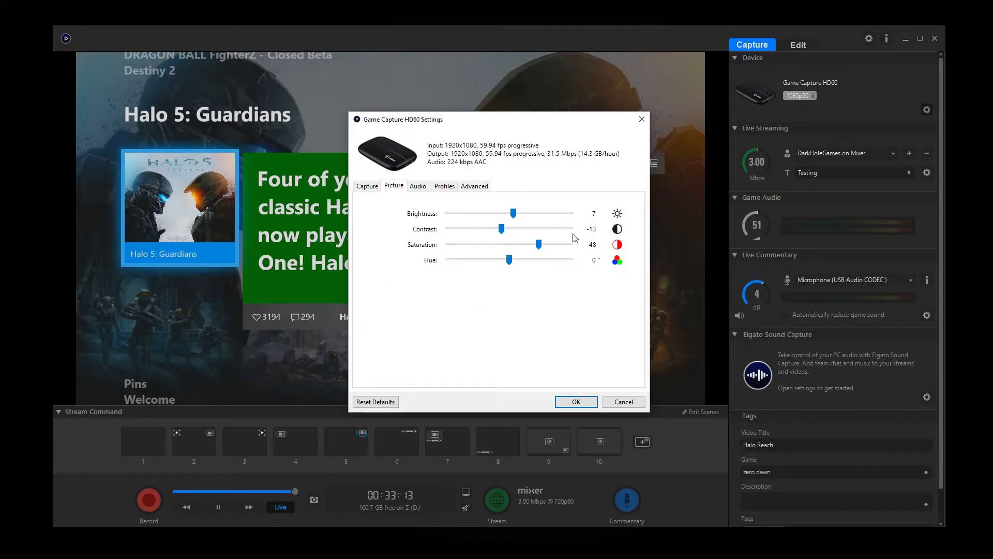
{"action": "mouse_move", "coordinate": [549, 293]}
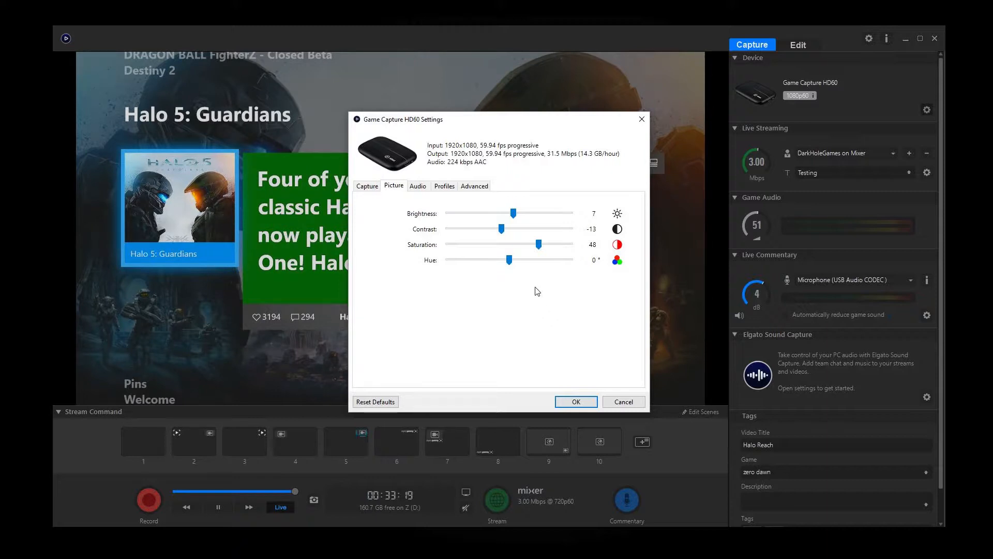
{"action": "left_click_drag", "start_coordinate": [400, 119], "coordinate": [707, 111]}
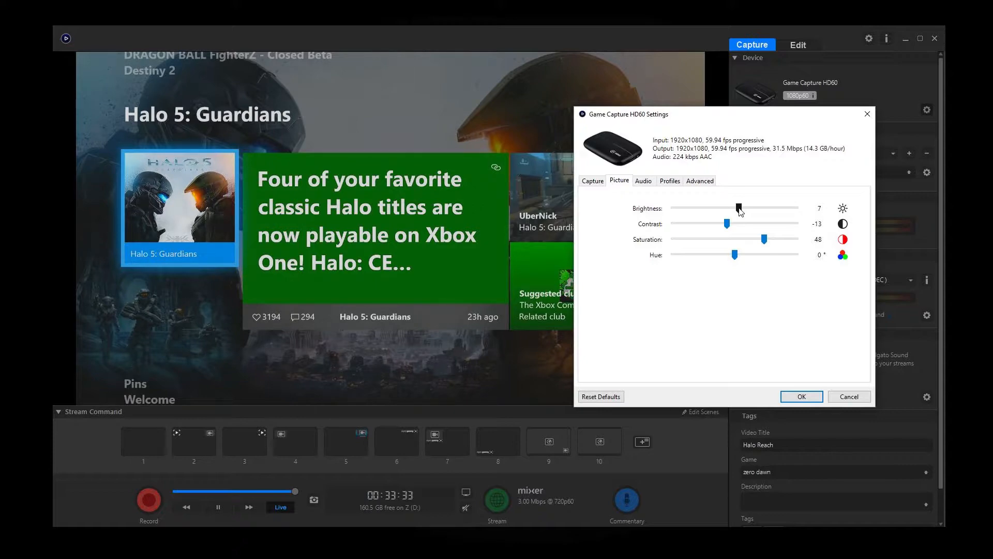
{"action": "left_click_drag", "start_coordinate": [739, 209], "coordinate": [750, 209]}
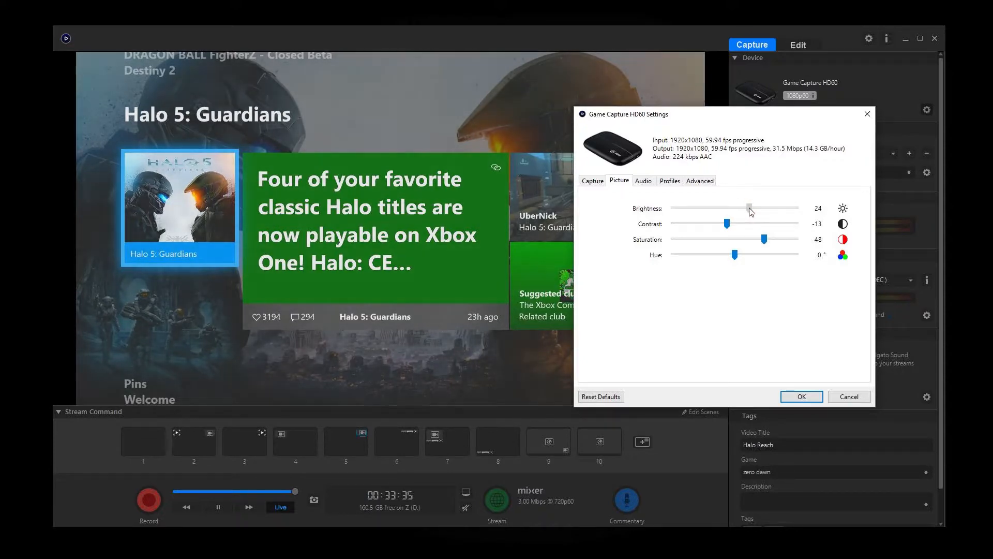
{"action": "left_click_drag", "start_coordinate": [750, 209], "coordinate": [764, 209]}
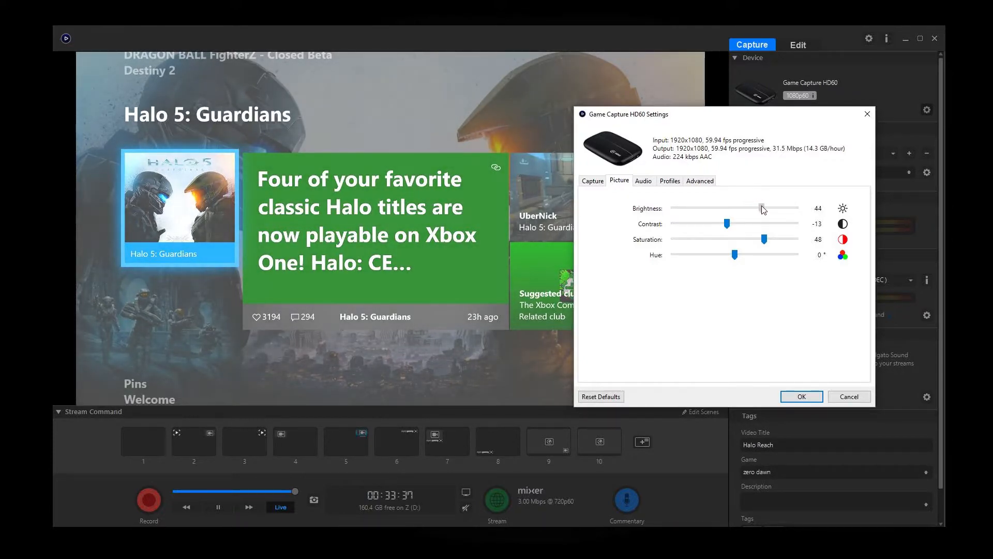
{"action": "left_click_drag", "start_coordinate": [763, 208], "coordinate": [716, 208]}
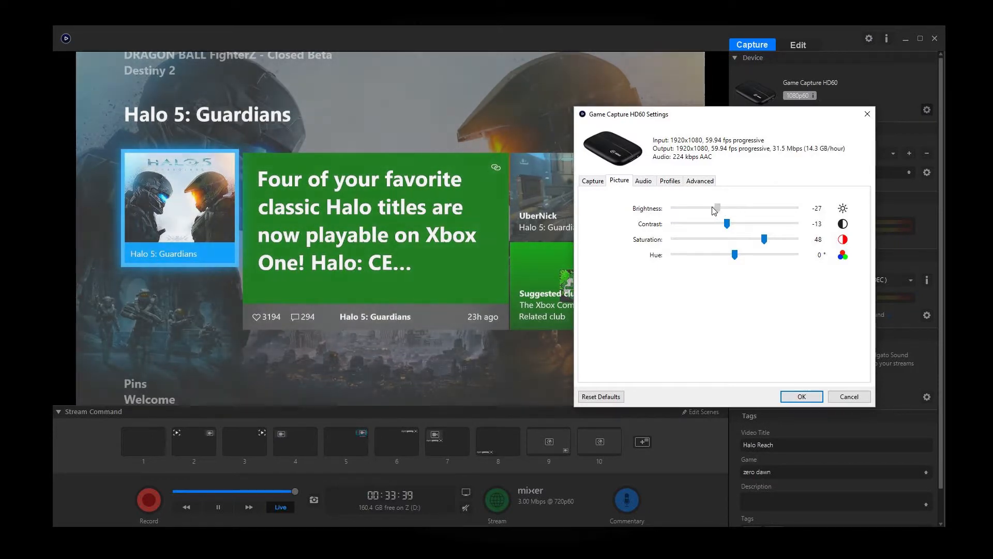
{"action": "left_click_drag", "start_coordinate": [717, 208], "coordinate": [708, 208]}
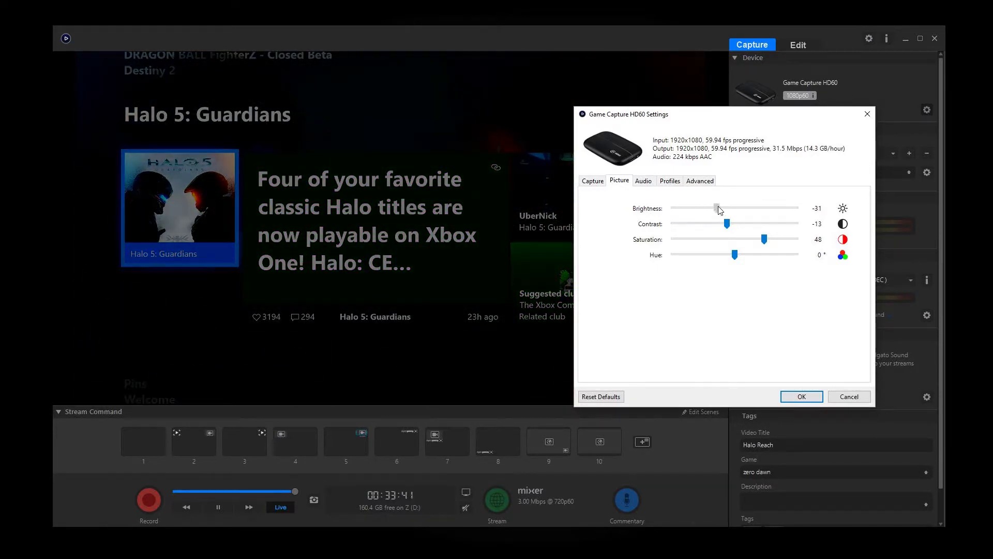
{"action": "left_click_drag", "start_coordinate": [713, 208], "coordinate": [737, 208]}
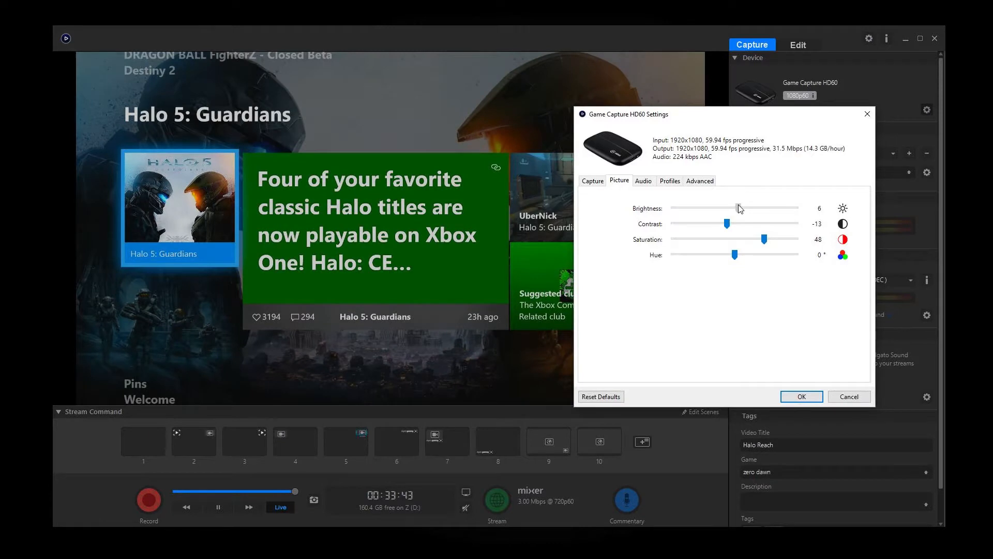
{"action": "left_click_drag", "start_coordinate": [727, 208], "coordinate": [737, 207]}
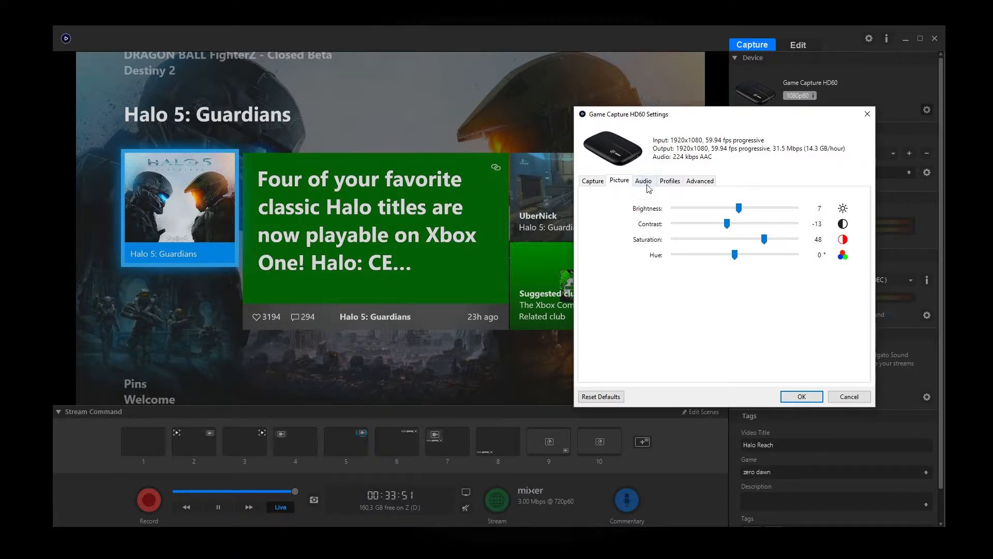
Review the analog audio gain and the device's saved-profile options.
{"action": "left_click", "coordinate": [643, 180]}
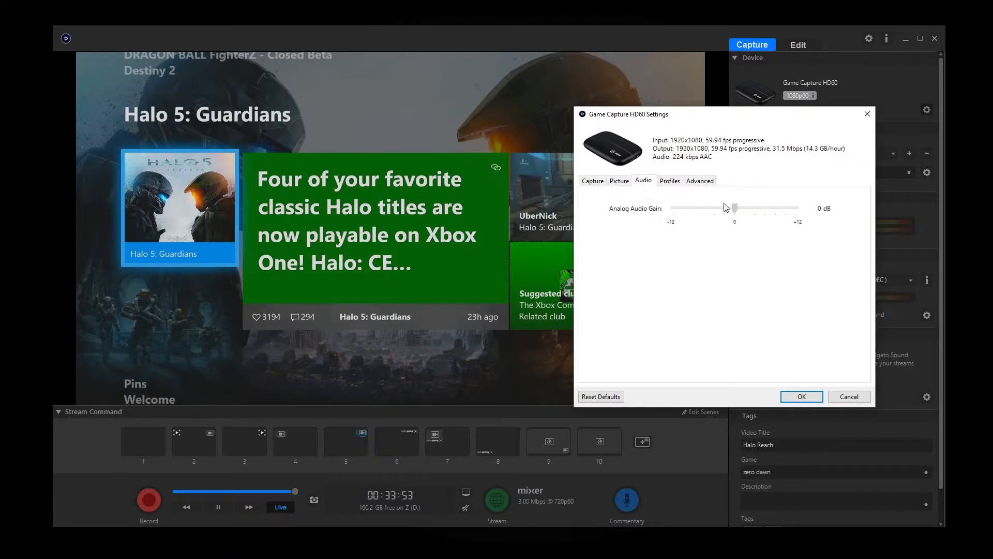
{"action": "left_click", "coordinate": [669, 180]}
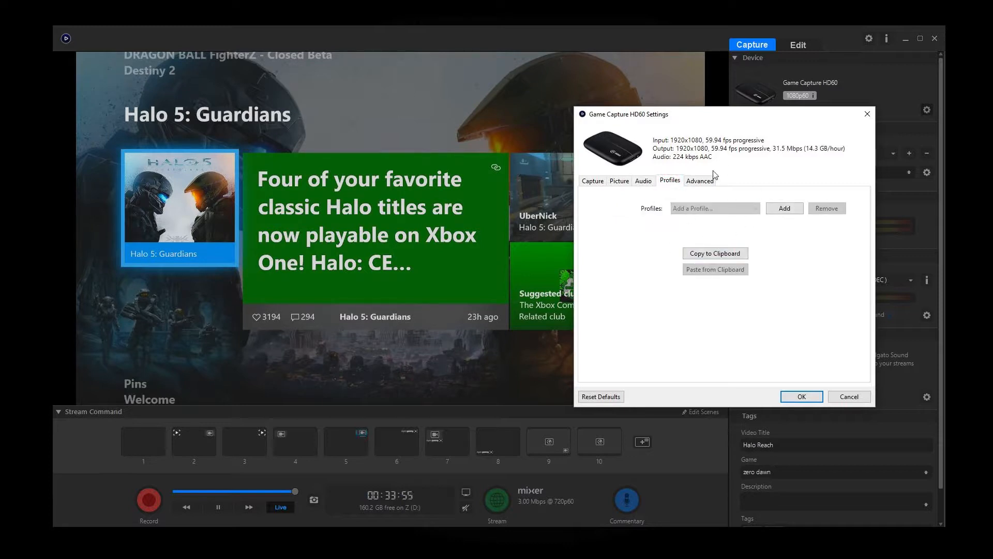
Review the Advanced TV Compatibility setting, currently at 2.
{"action": "left_click", "coordinate": [700, 180]}
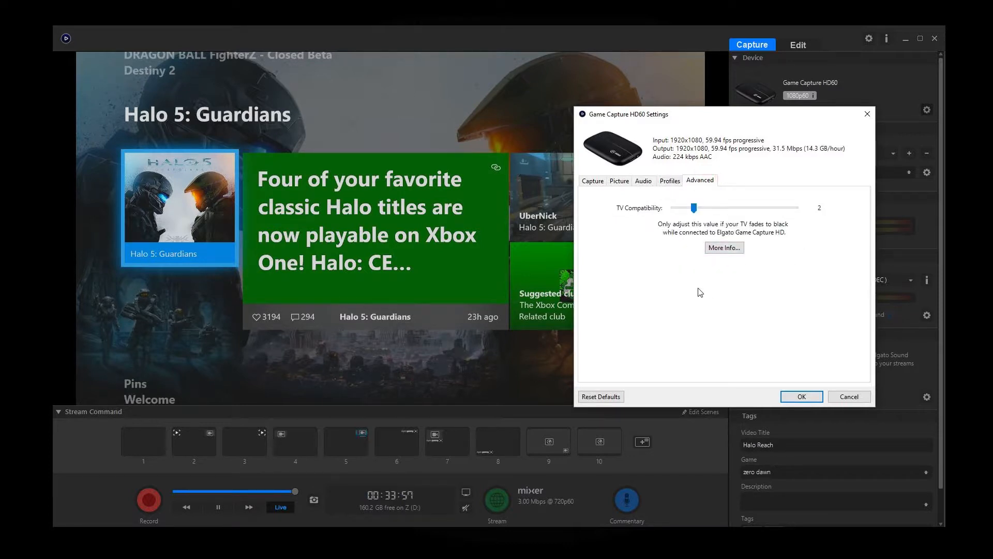
{"action": "mouse_move", "coordinate": [661, 271]}
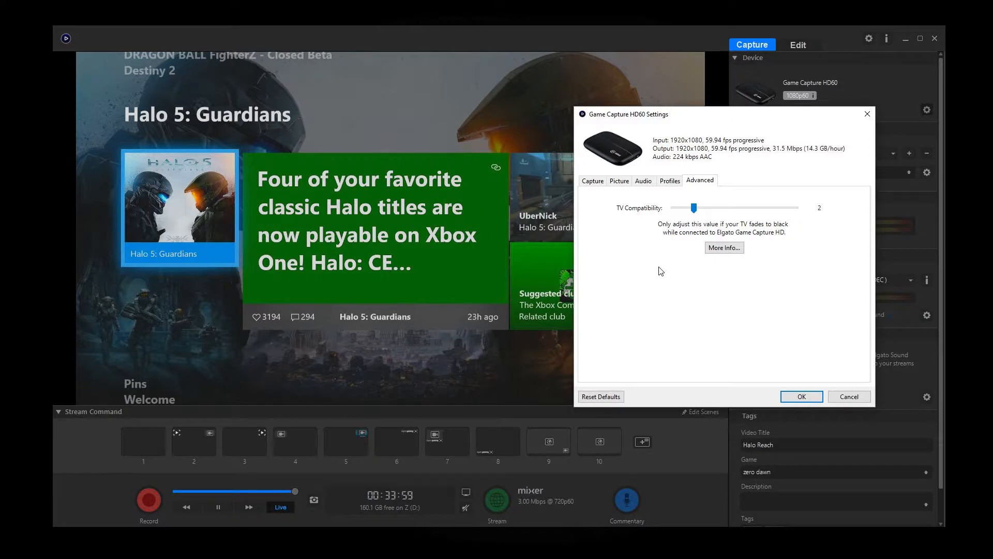
{"action": "mouse_move", "coordinate": [637, 256]}
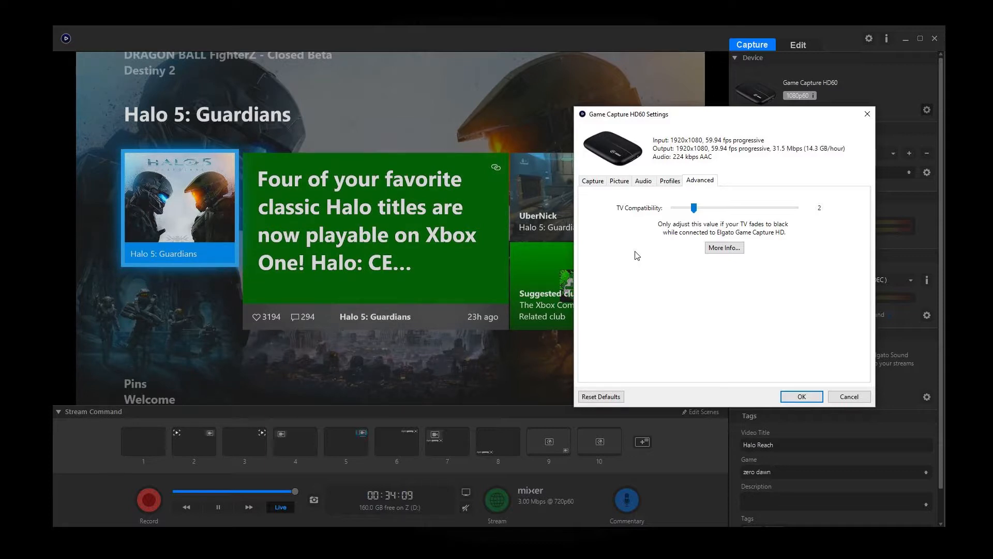
{"action": "mouse_move", "coordinate": [643, 255]}
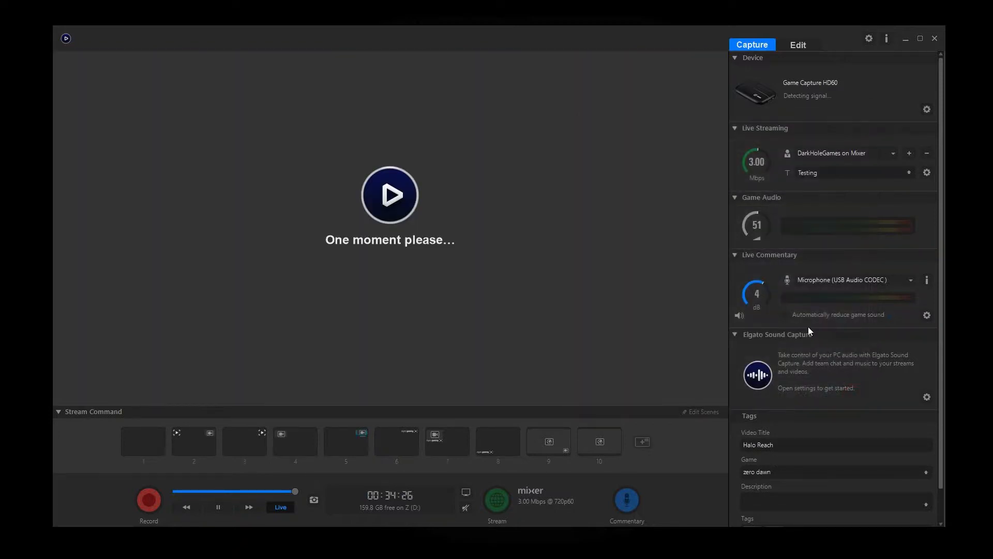
{"action": "mouse_move", "coordinate": [574, 295]}
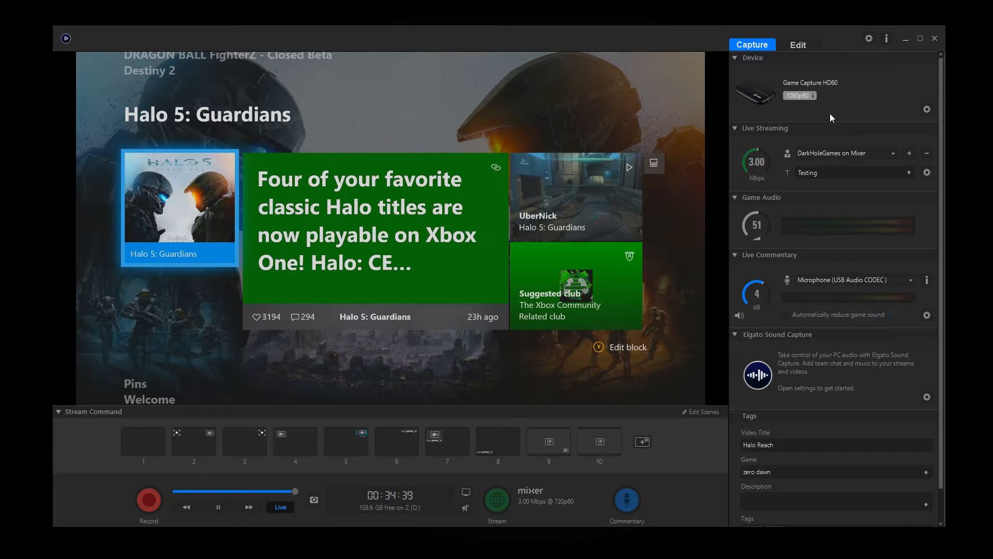
{"action": "mouse_move", "coordinate": [777, 204]}
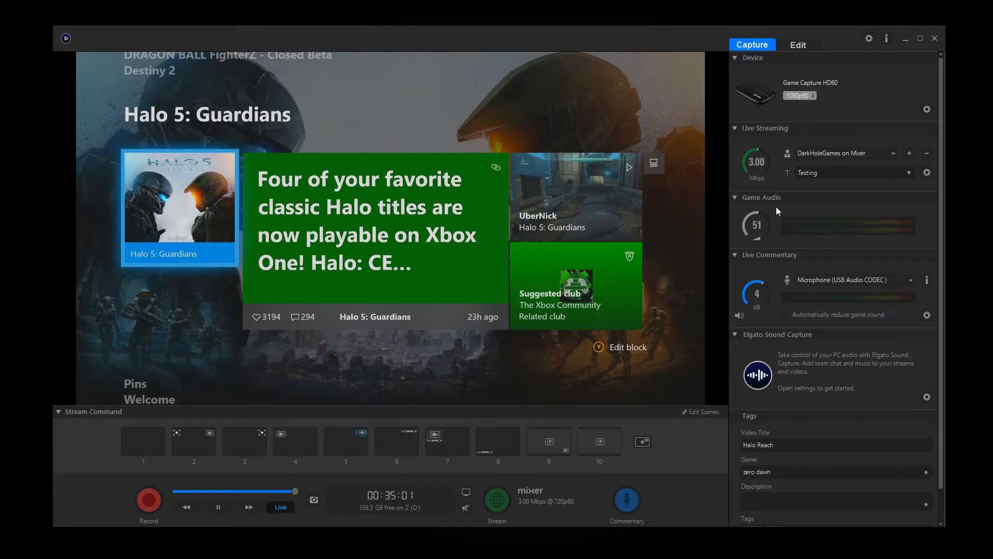
{"action": "mouse_move", "coordinate": [777, 210]}
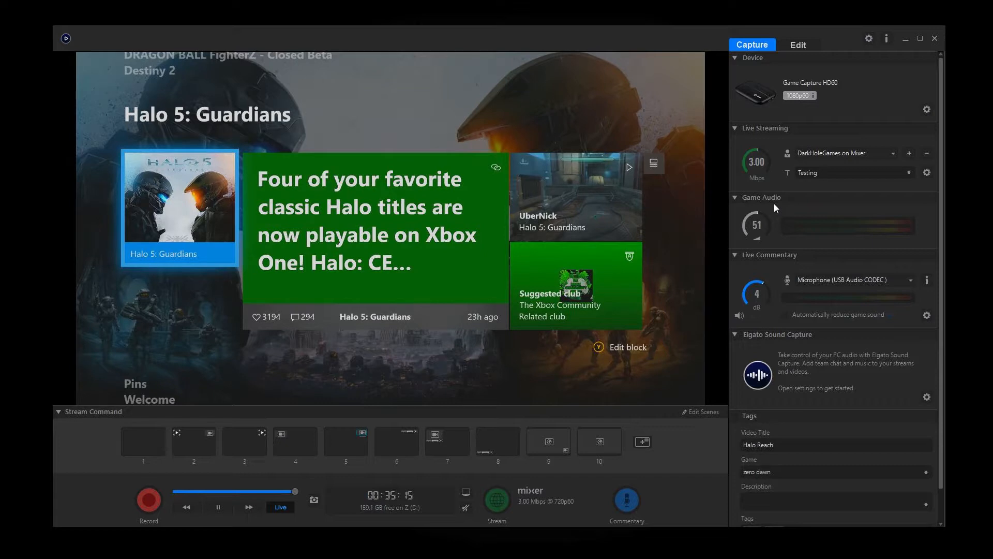
{"action": "mouse_move", "coordinate": [767, 218]}
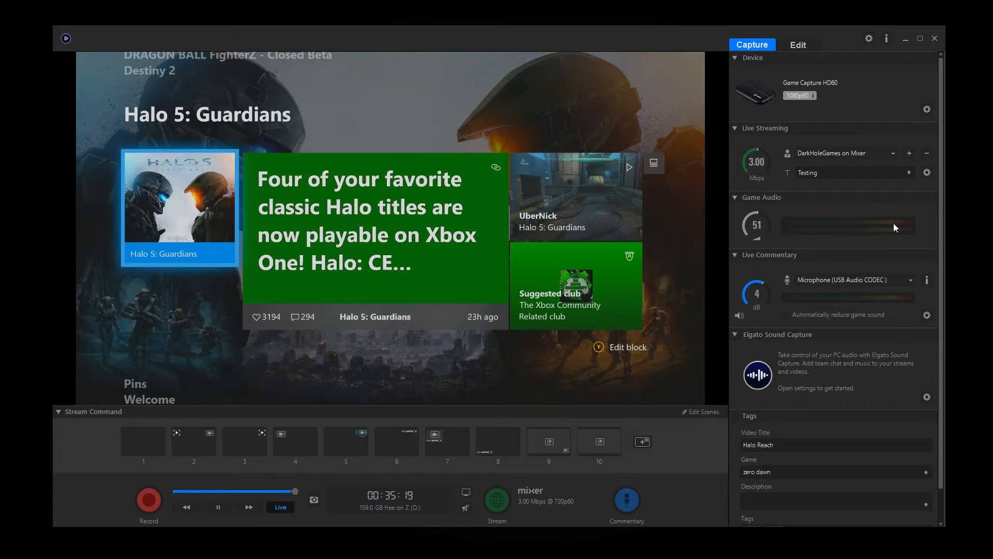
{"action": "mouse_move", "coordinate": [896, 232]}
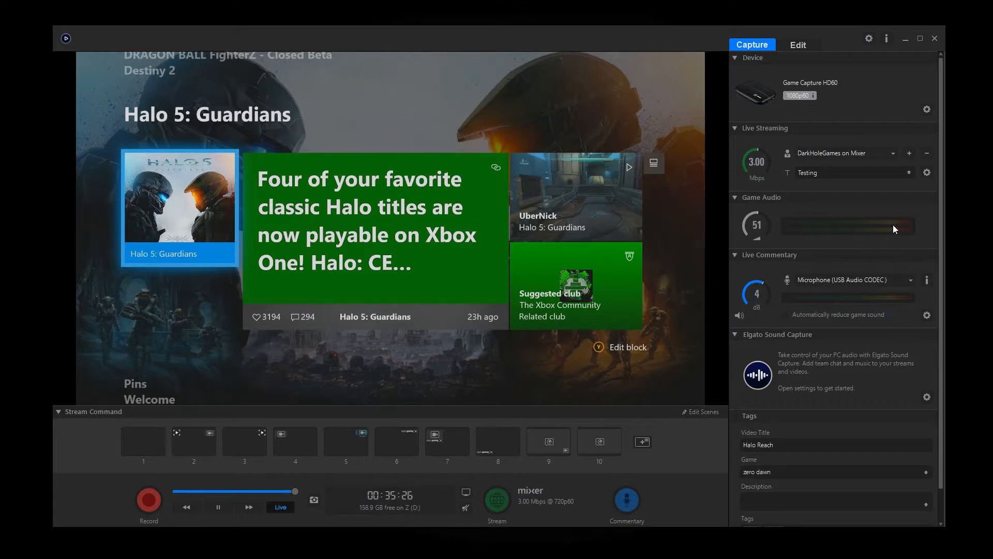
{"action": "mouse_move", "coordinate": [914, 227]}
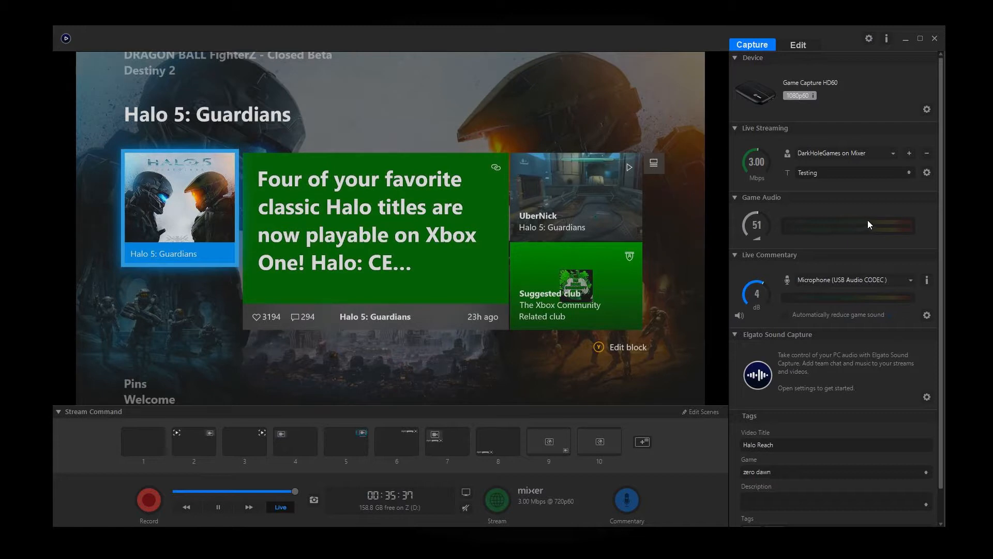
{"action": "mouse_move", "coordinate": [883, 226]}
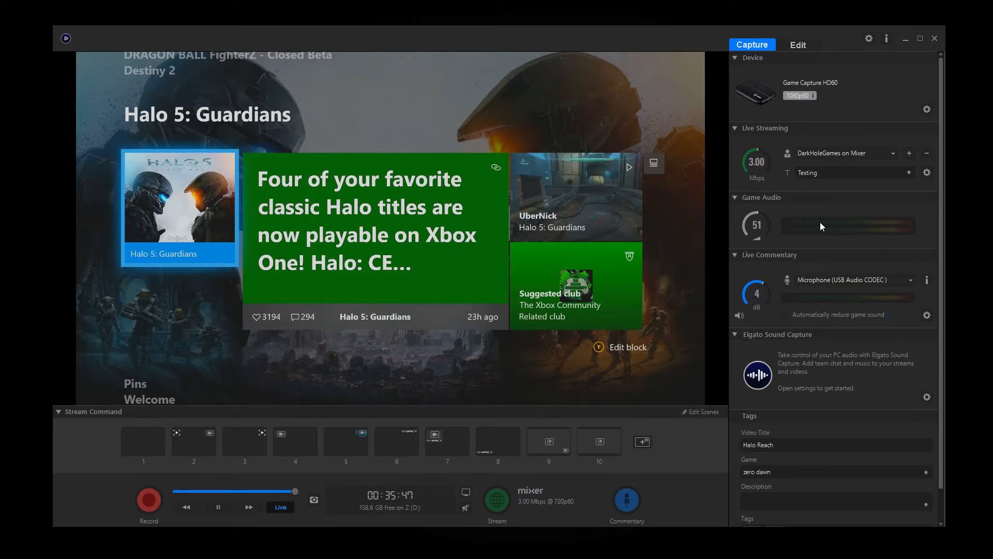
Bring up the application Preferences over the live Xbox feed.
{"action": "left_click", "coordinate": [868, 38]}
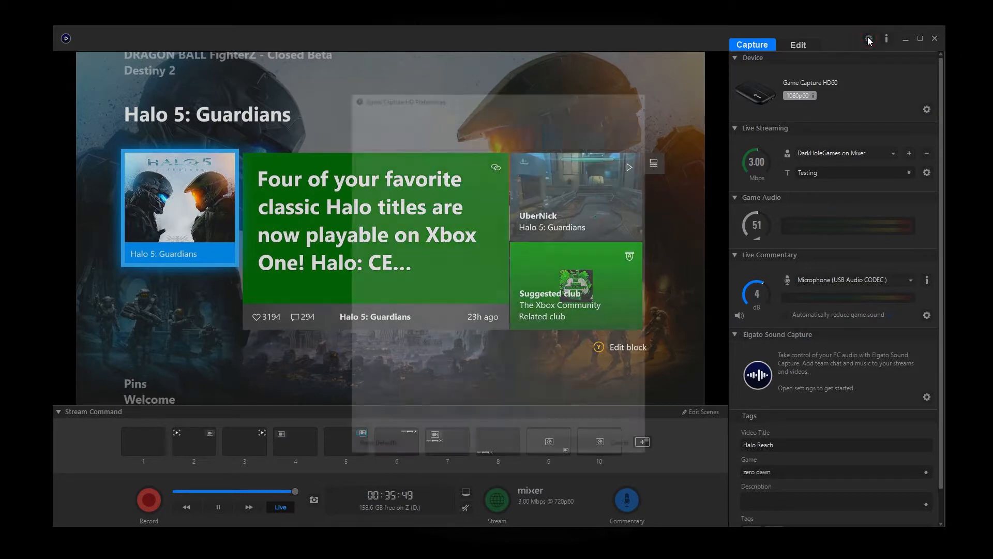
Review the Capture preferences' library, export and screenshot locations, cancel, and reopen Preferences.
{"action": "left_click", "coordinate": [868, 39]}
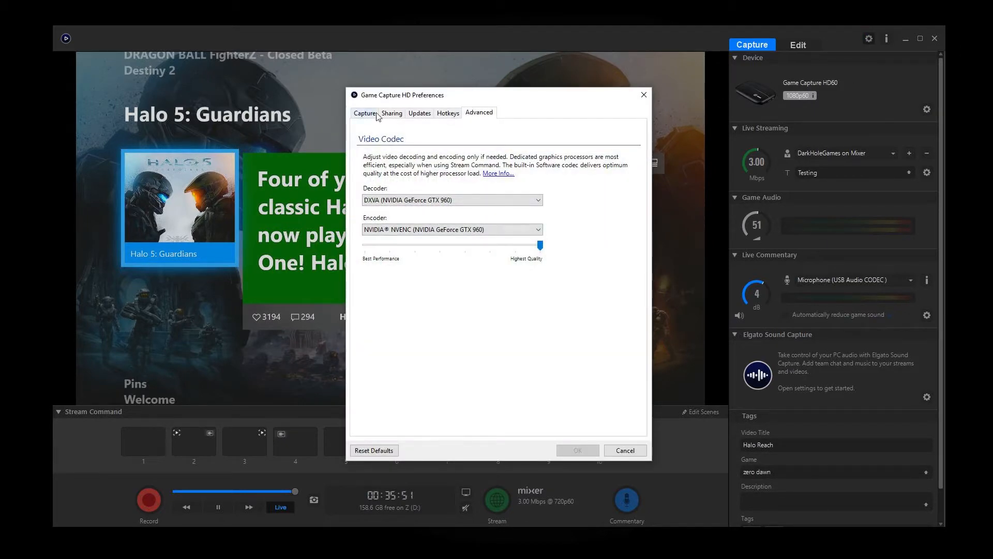
{"action": "left_click", "coordinate": [365, 113]}
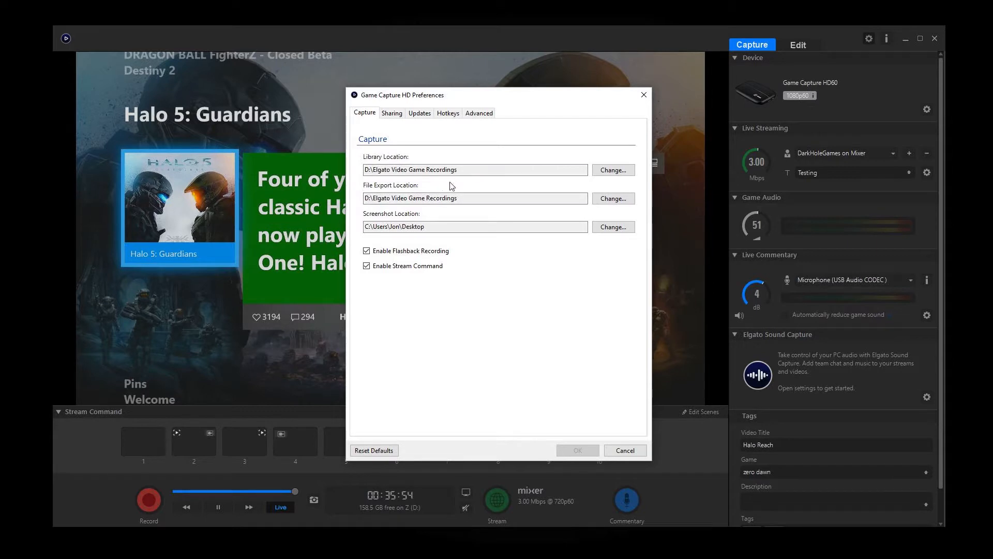
{"action": "mouse_move", "coordinate": [435, 182]}
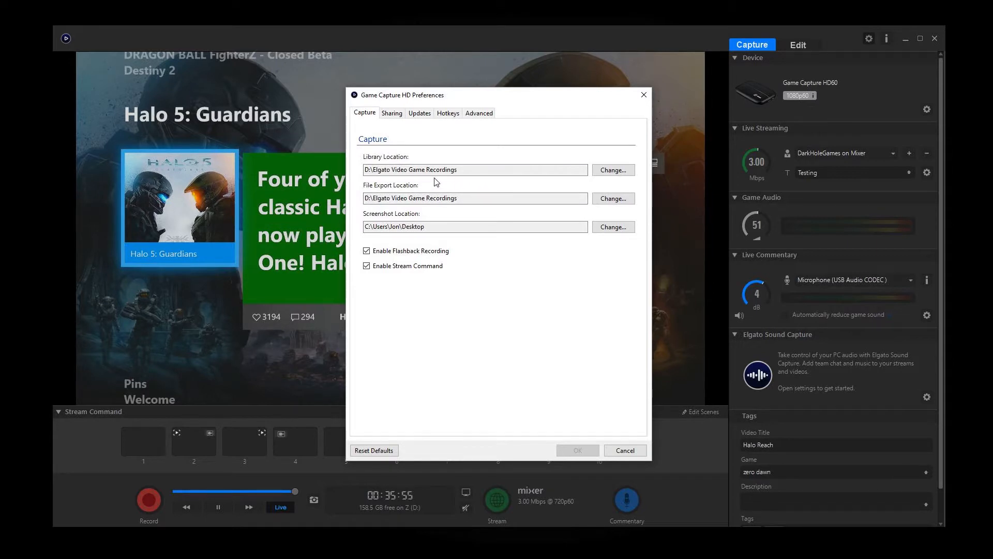
{"action": "mouse_move", "coordinate": [359, 193]}
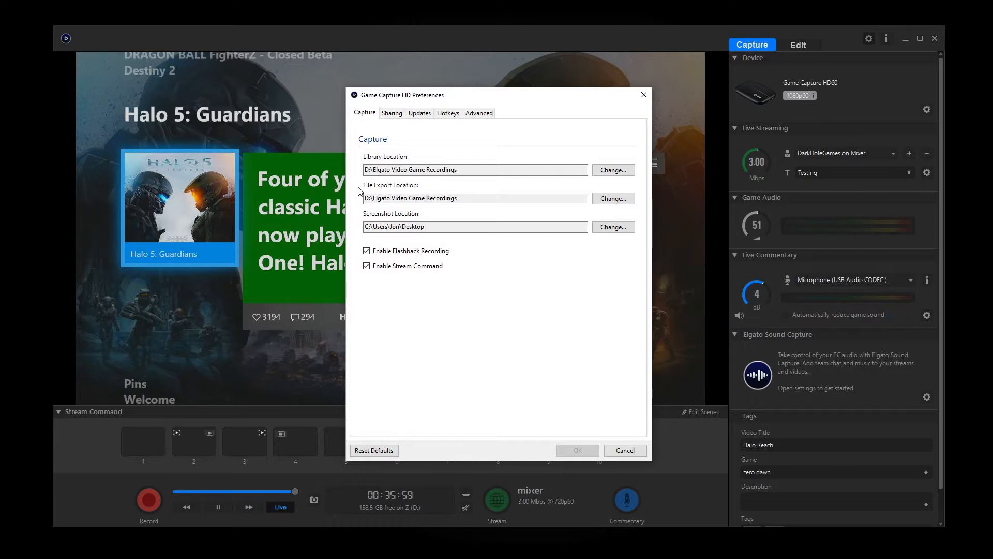
{"action": "mouse_move", "coordinate": [366, 262]}
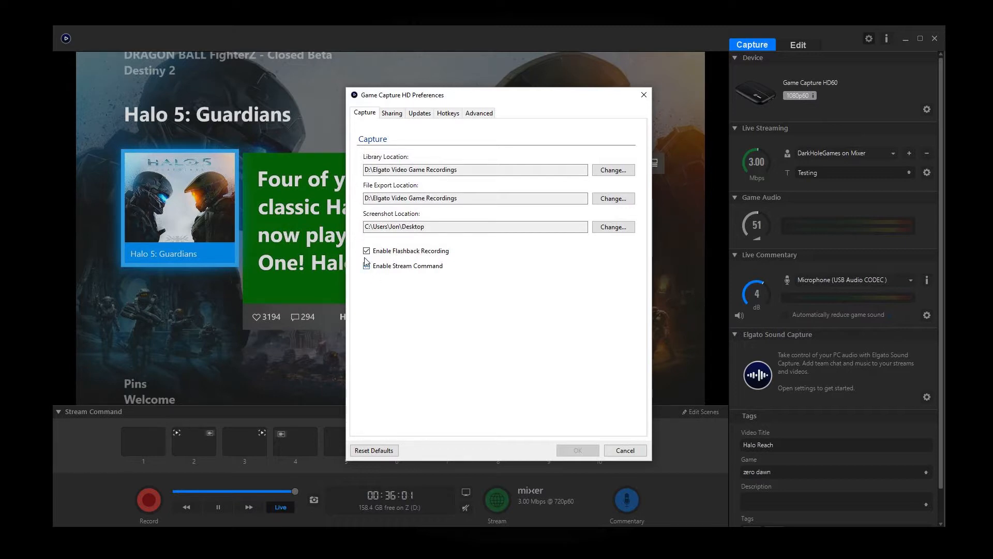
{"action": "left_click", "coordinate": [366, 266]}
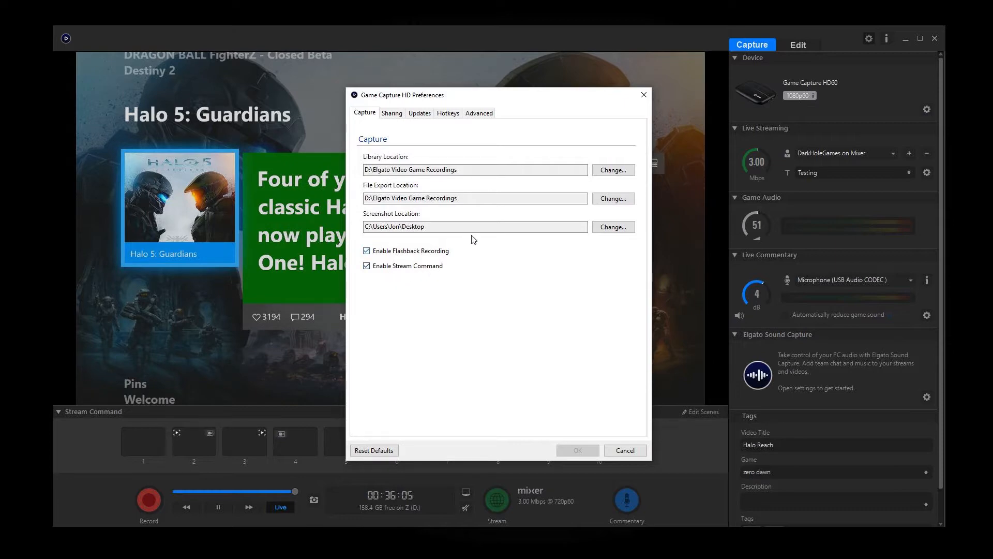
{"action": "left_click", "coordinate": [624, 450]}
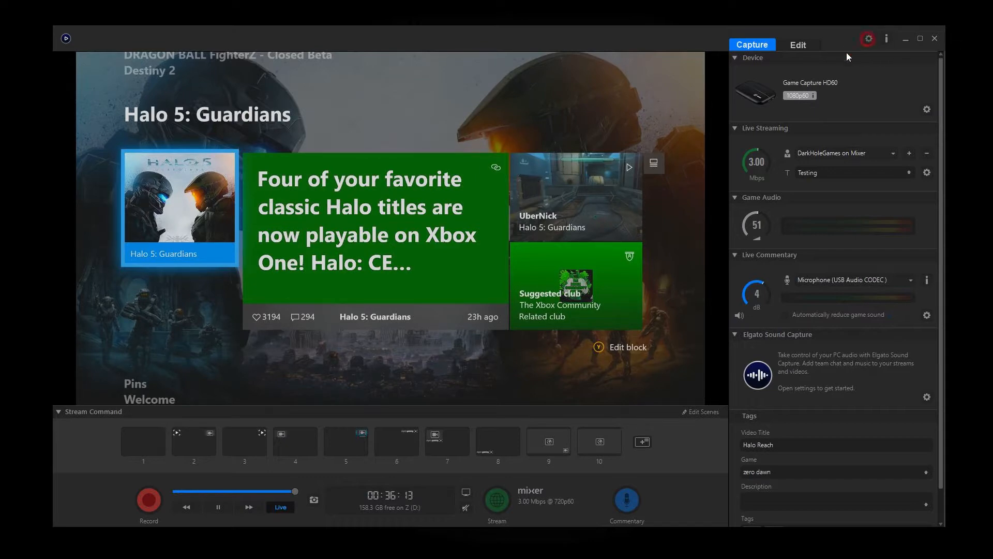
{"action": "left_click", "coordinate": [867, 39]}
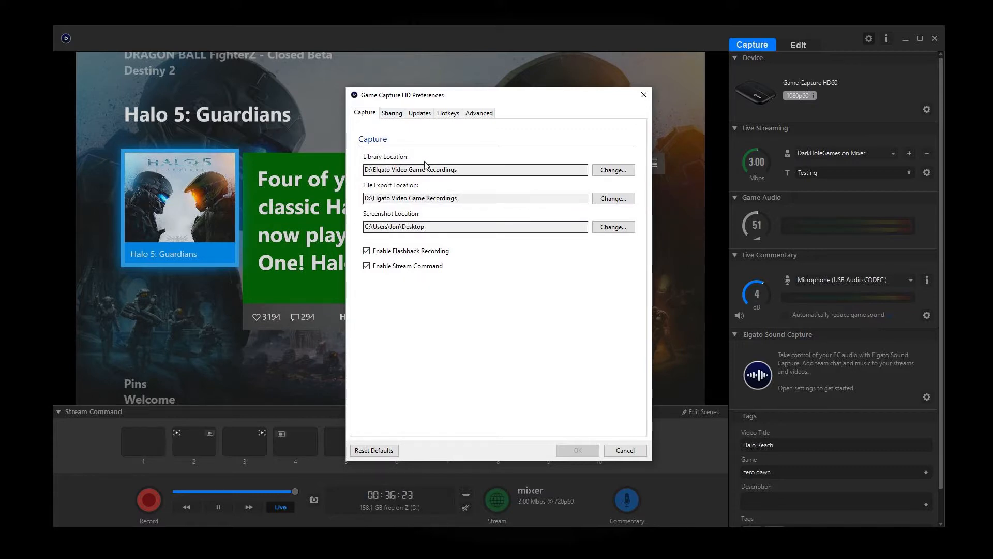
{"action": "mouse_move", "coordinate": [407, 291]}
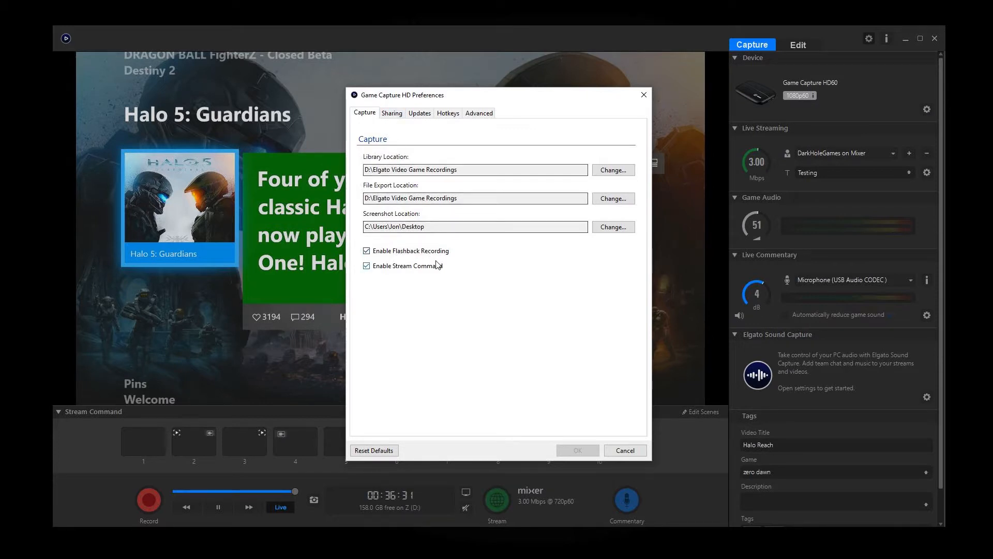
{"action": "mouse_move", "coordinate": [471, 258]}
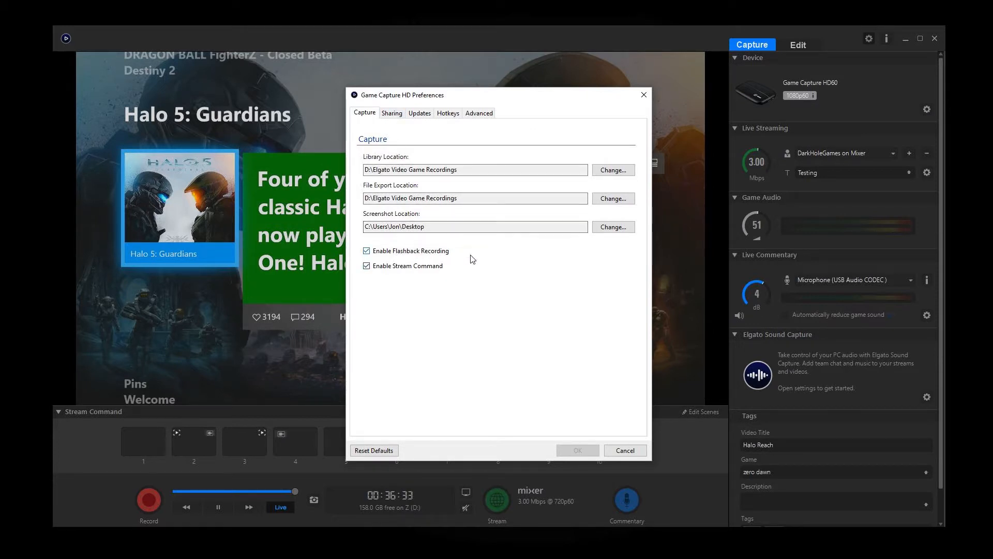
{"action": "mouse_move", "coordinate": [513, 239]}
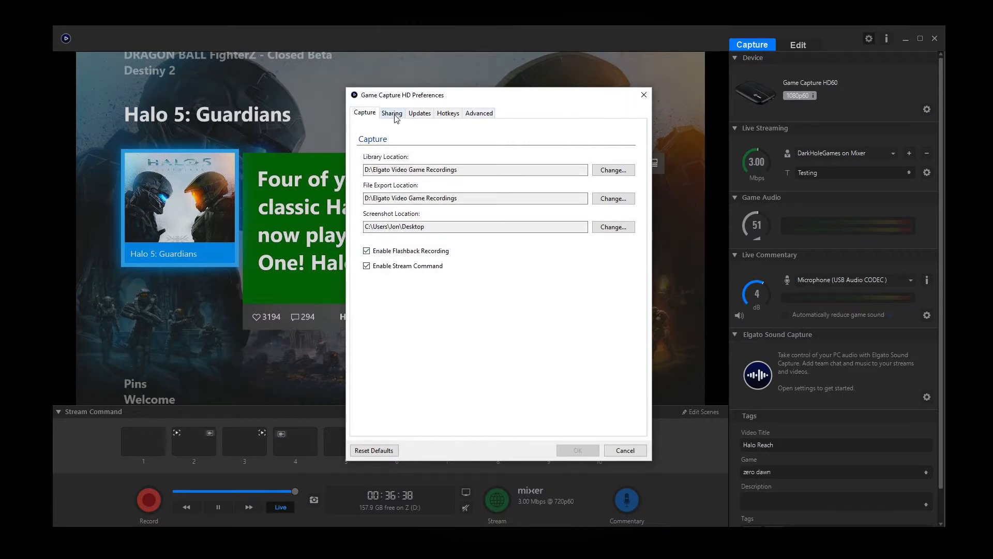
Show the Sharing preferences with export destinations and MP4 file export tracks enabled.
{"action": "left_click", "coordinate": [391, 113]}
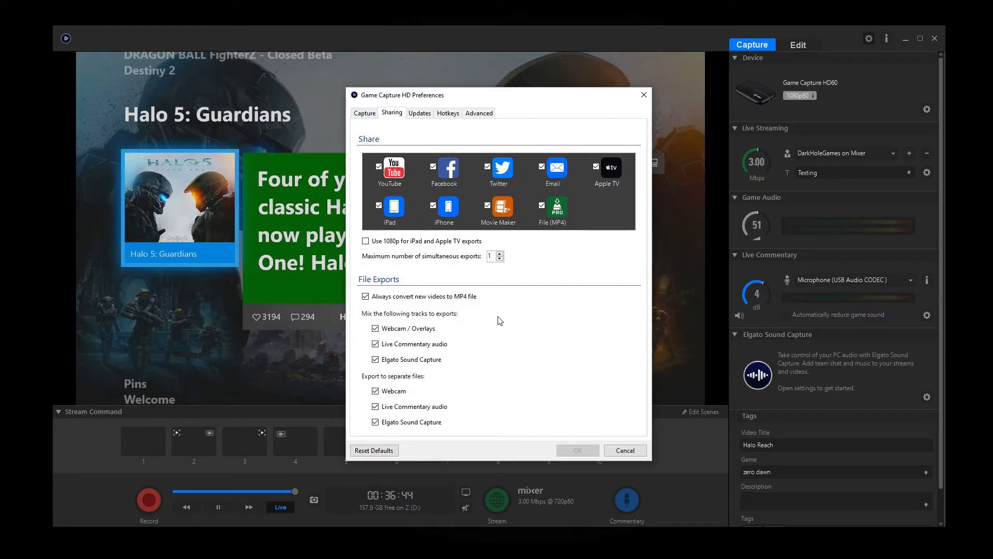
{"action": "mouse_move", "coordinate": [573, 313]}
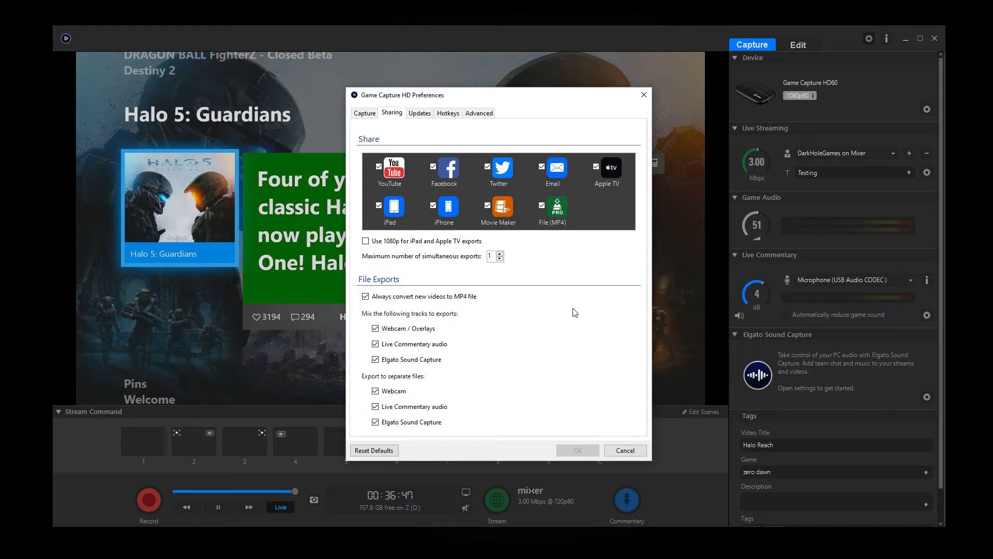
{"action": "mouse_move", "coordinate": [588, 317]}
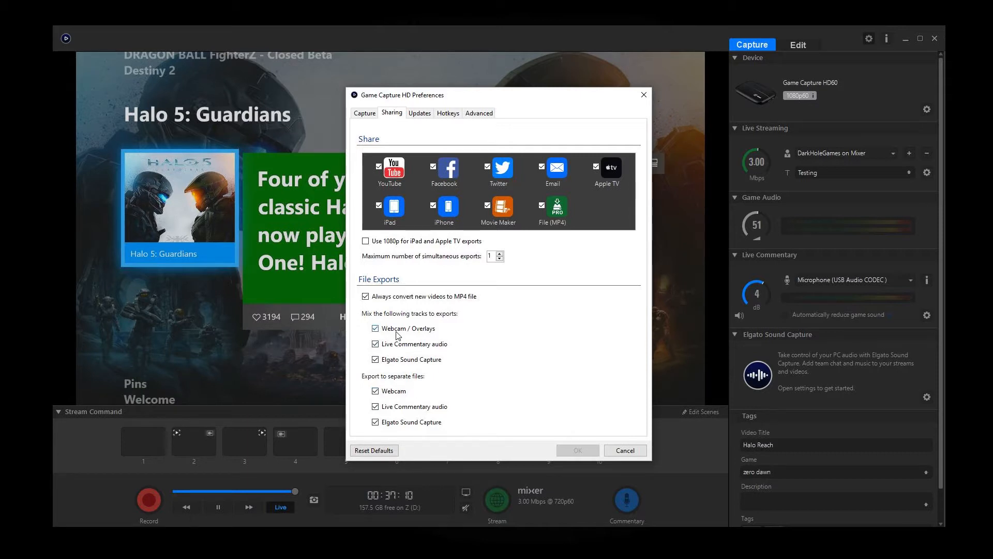
Check the Updates preferences, then show the unassigned Hotkeys list.
{"action": "left_click", "coordinate": [419, 113]}
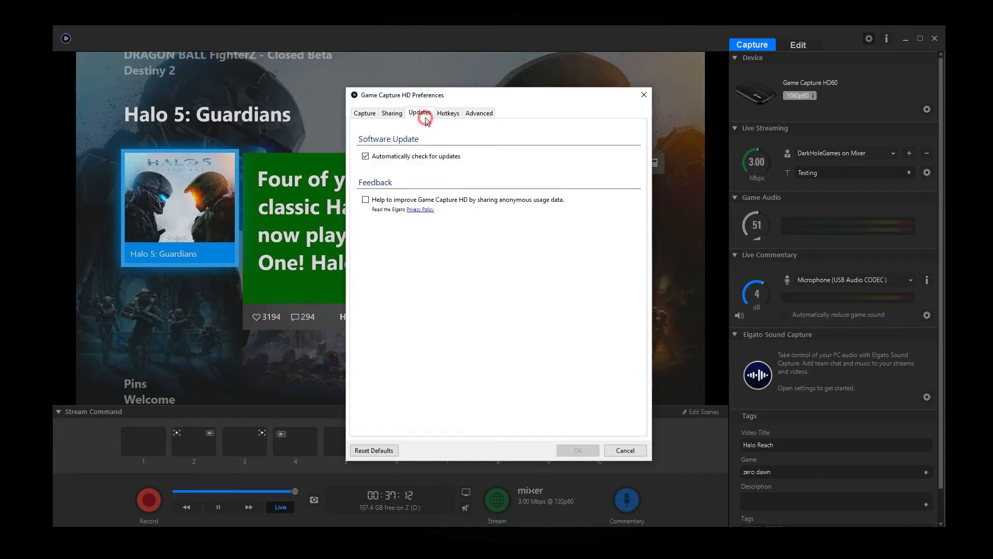
{"action": "left_click", "coordinate": [447, 113]}
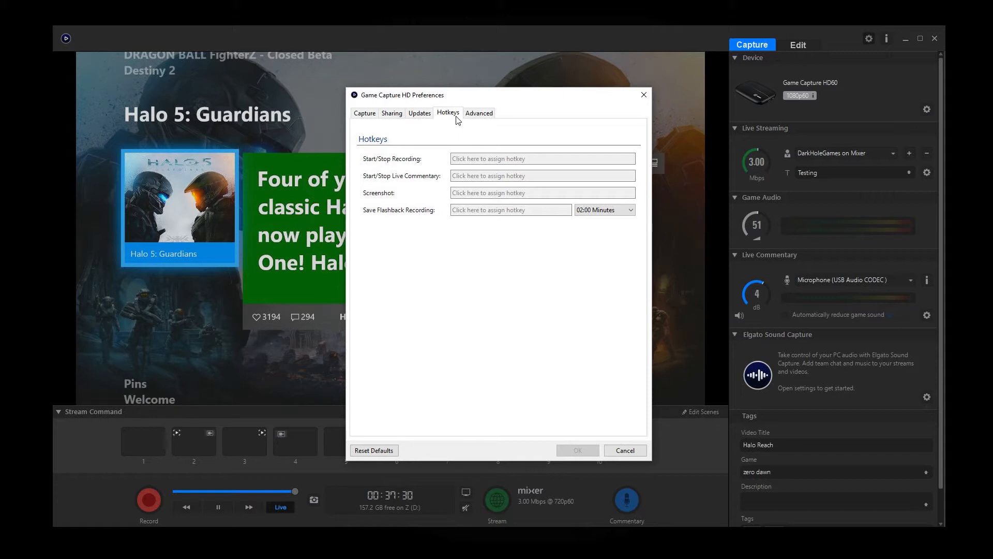
Try F9 then Backspace as the start/stop recording hotkey, then cancel to discard the change.
{"action": "left_click", "coordinate": [541, 158]}
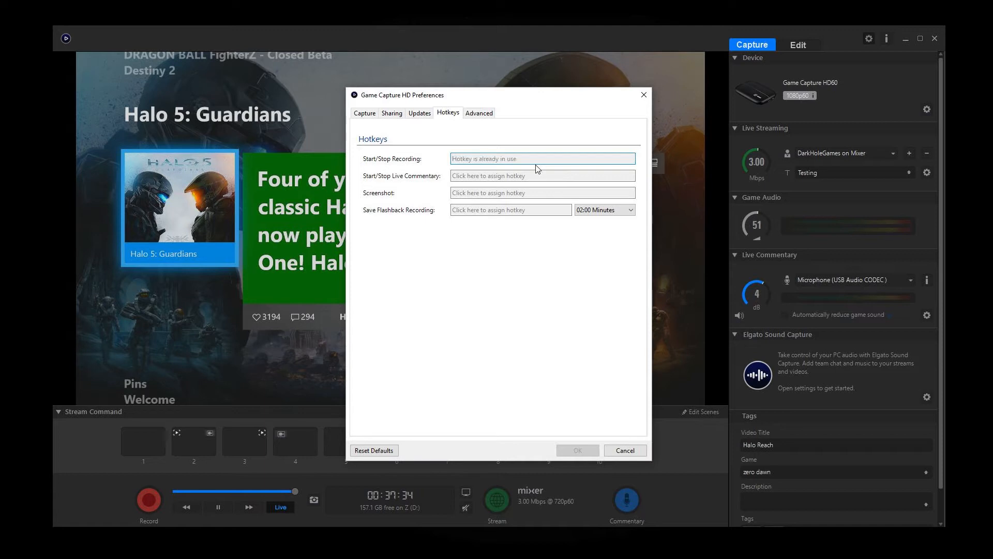
{"action": "left_click", "coordinate": [541, 159]}
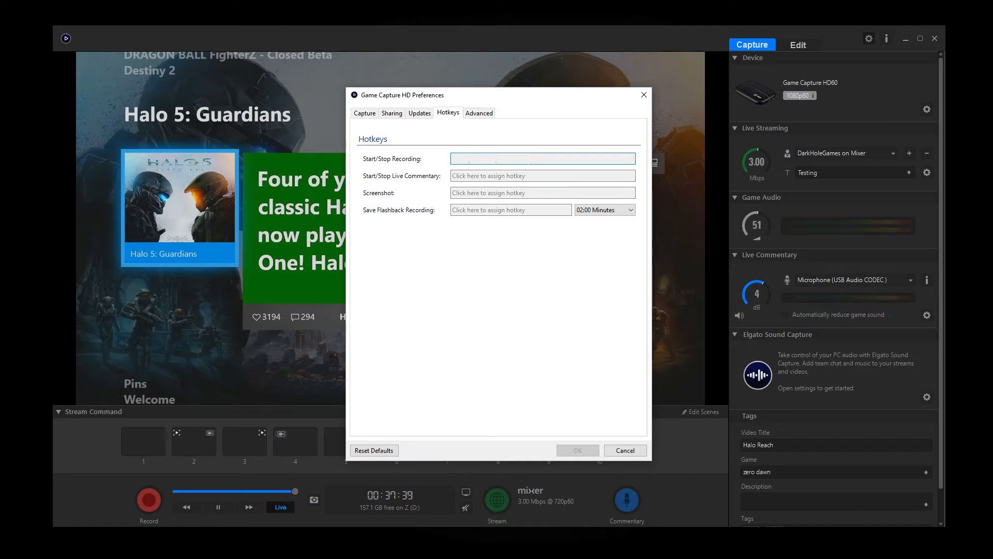
{"action": "key", "text": "F9"}
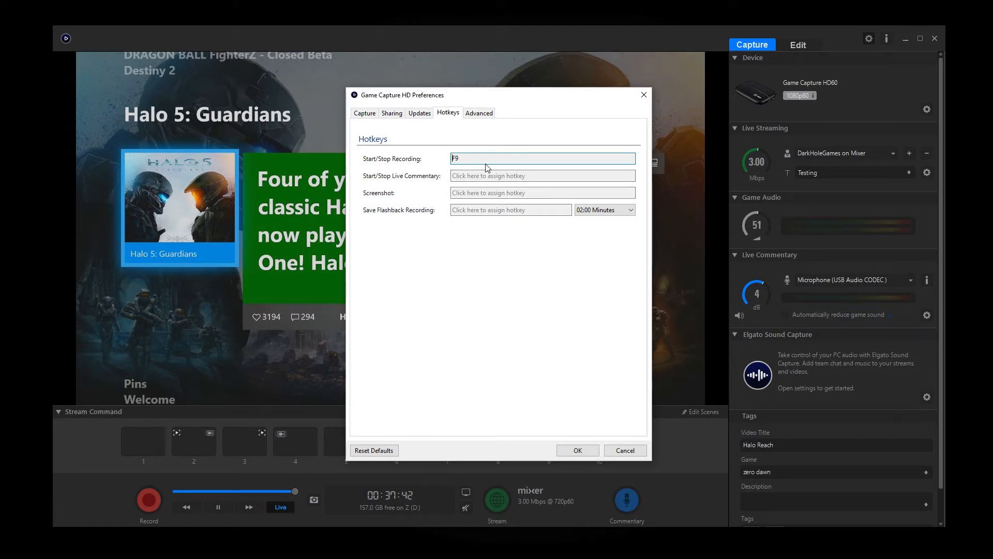
{"action": "left_click", "coordinate": [541, 158]}
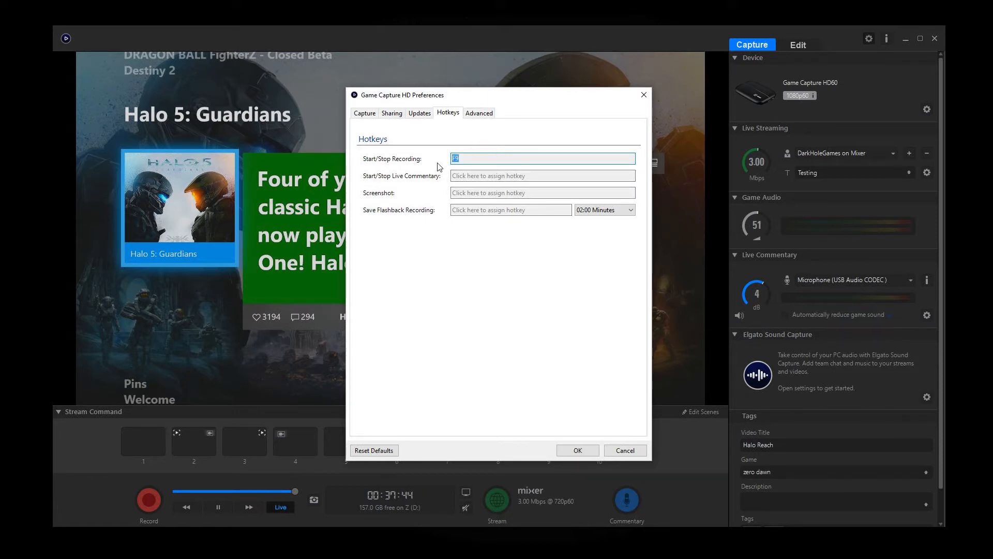
{"action": "key", "text": "Backspace"}
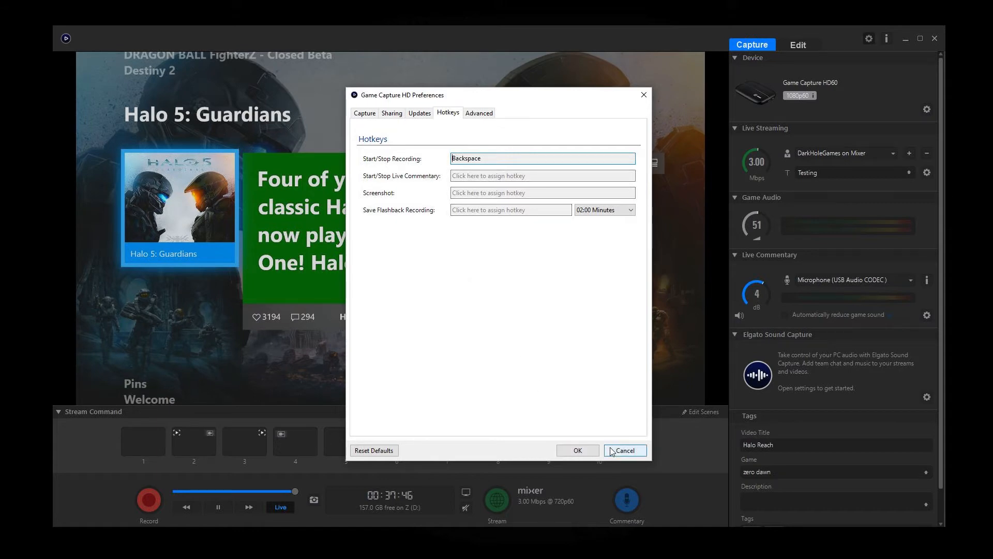
{"action": "left_click", "coordinate": [624, 450]}
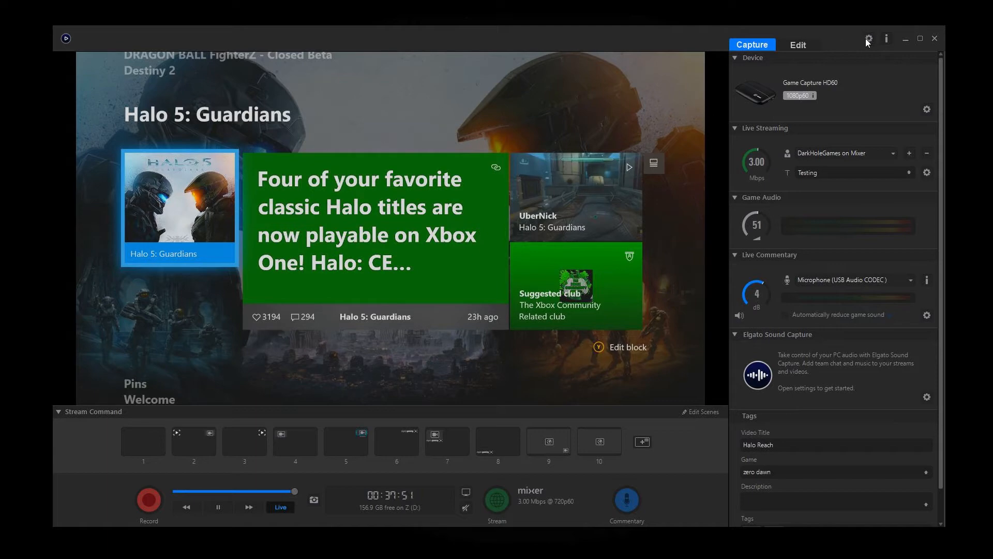
{"action": "left_click", "coordinate": [868, 38]}
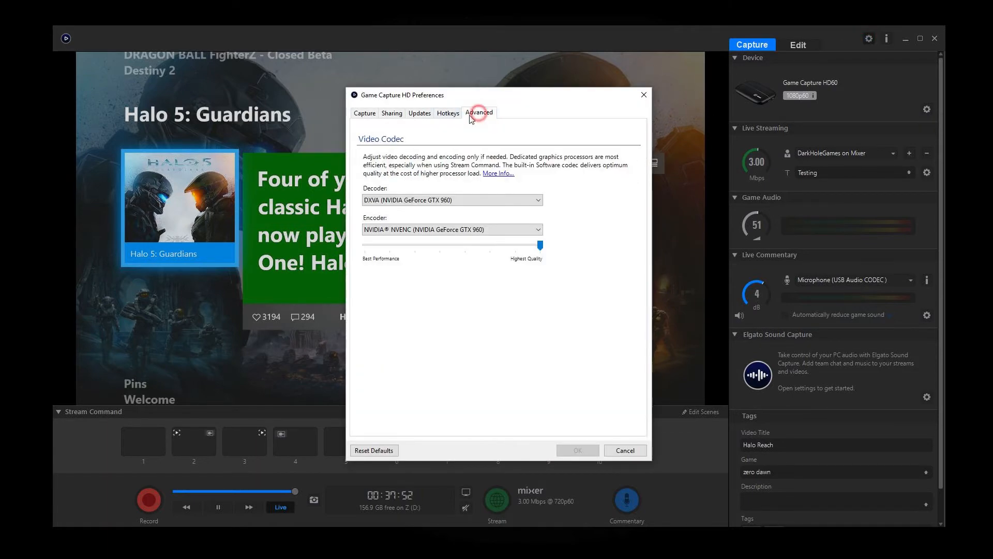
{"action": "left_click", "coordinate": [365, 112]}
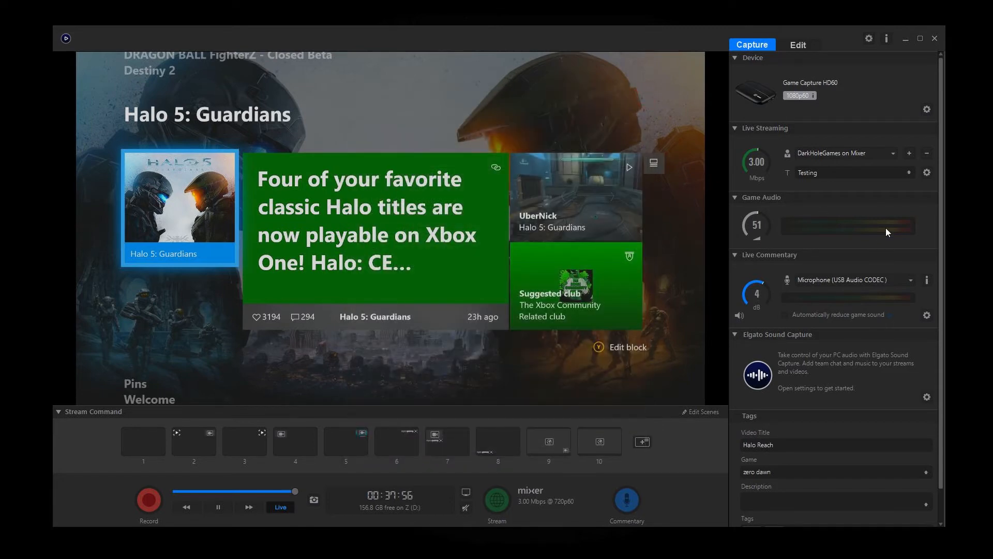
{"action": "mouse_move", "coordinate": [871, 227]}
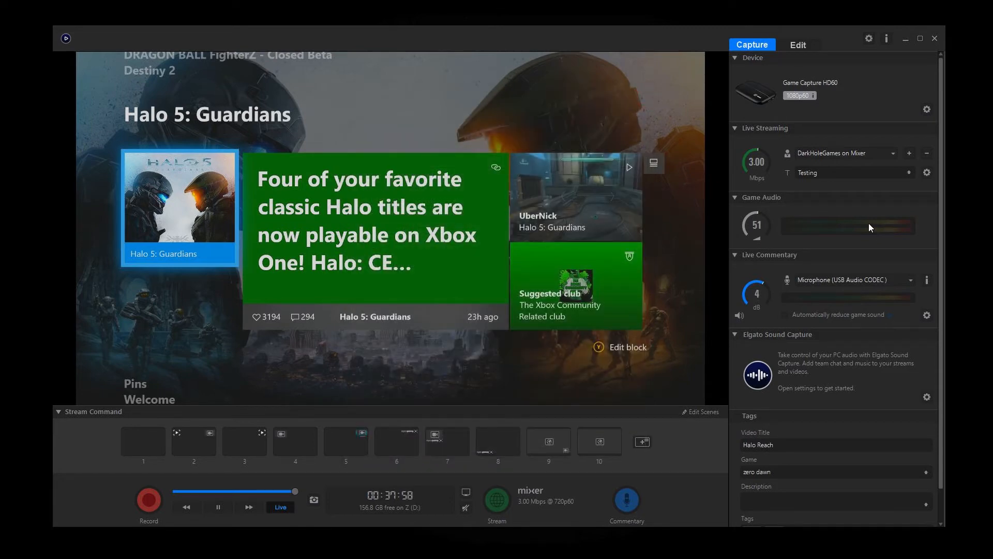
{"action": "mouse_move", "coordinate": [862, 223]}
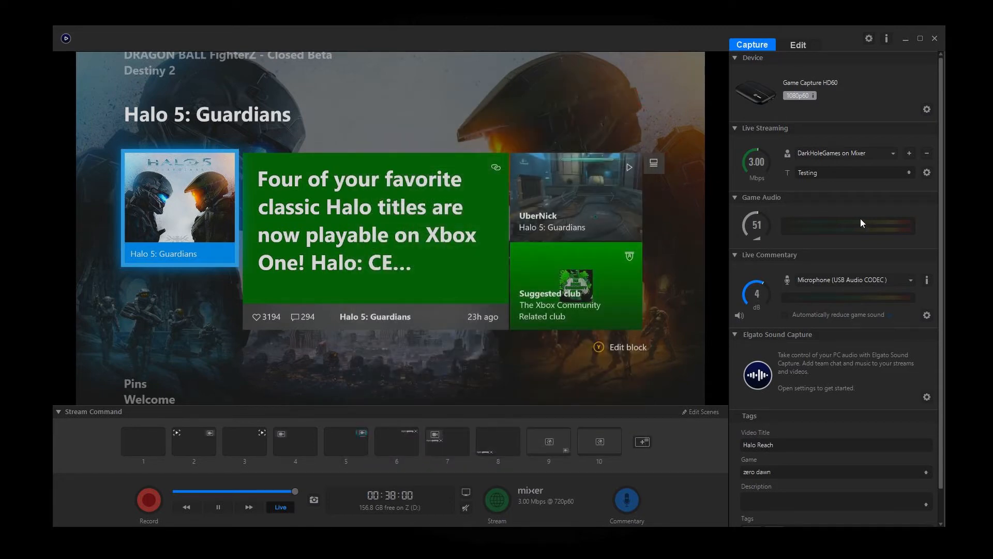